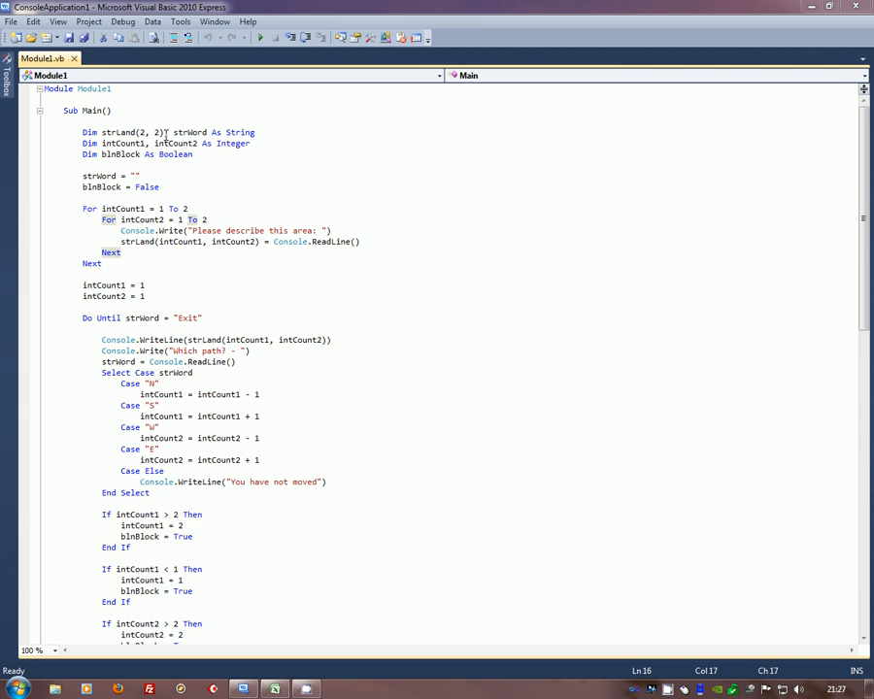
Switch from the code to the Excel Book1 sketch of the map arrays.
double_click(116, 132)
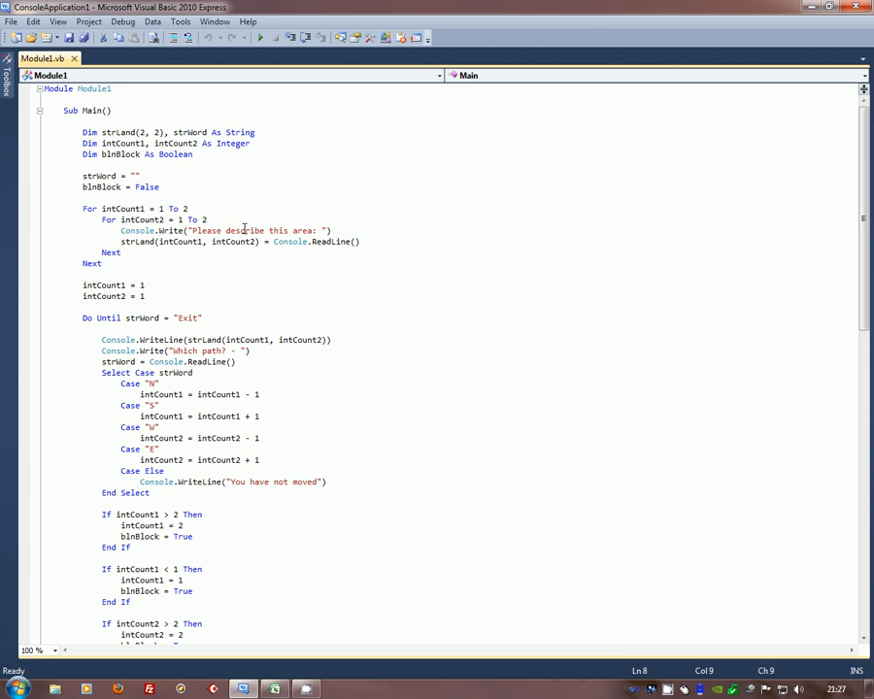
double_click(113, 132)
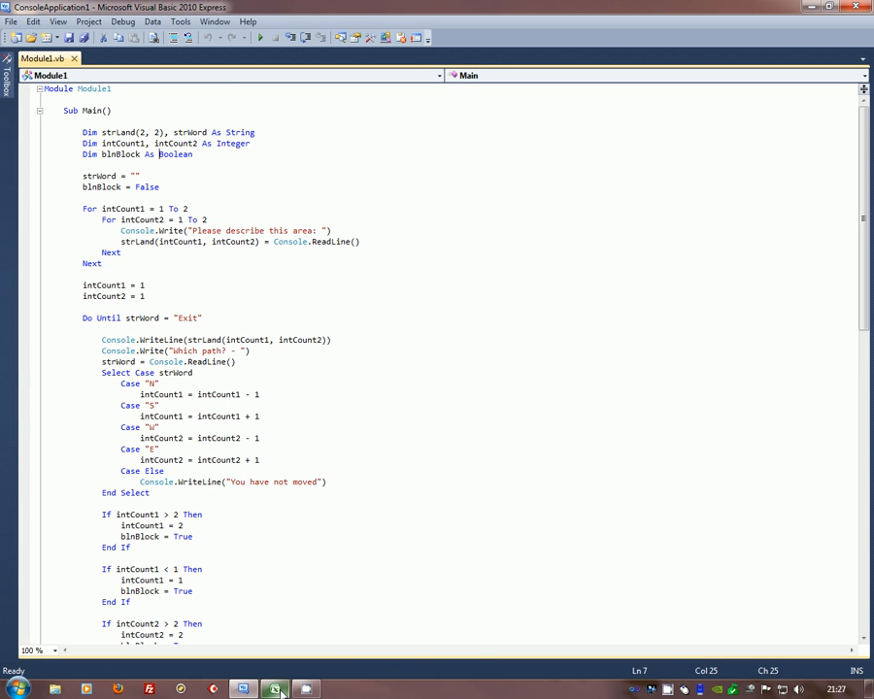
click(275, 688)
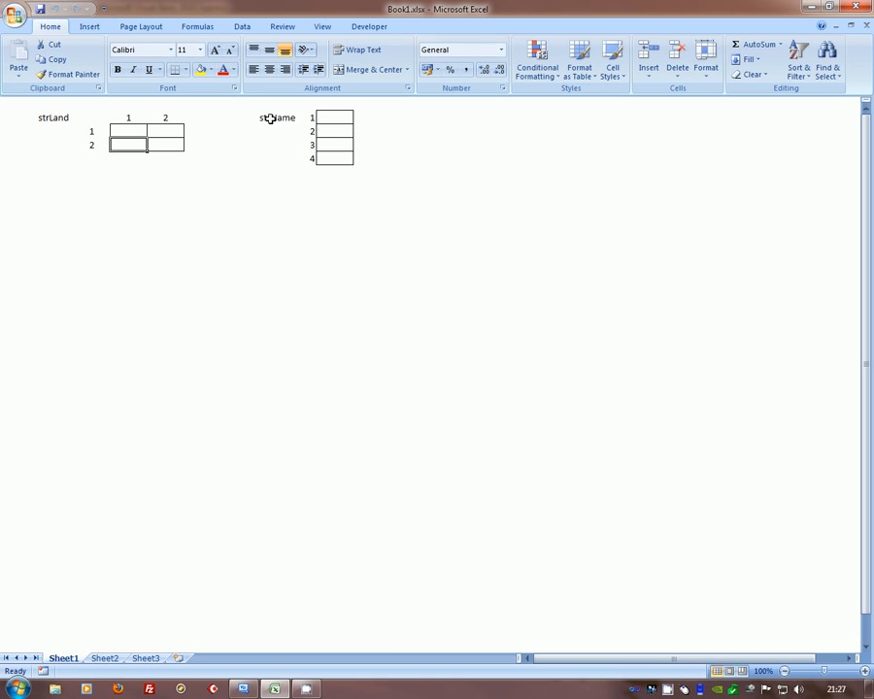
mouse_move(311, 124)
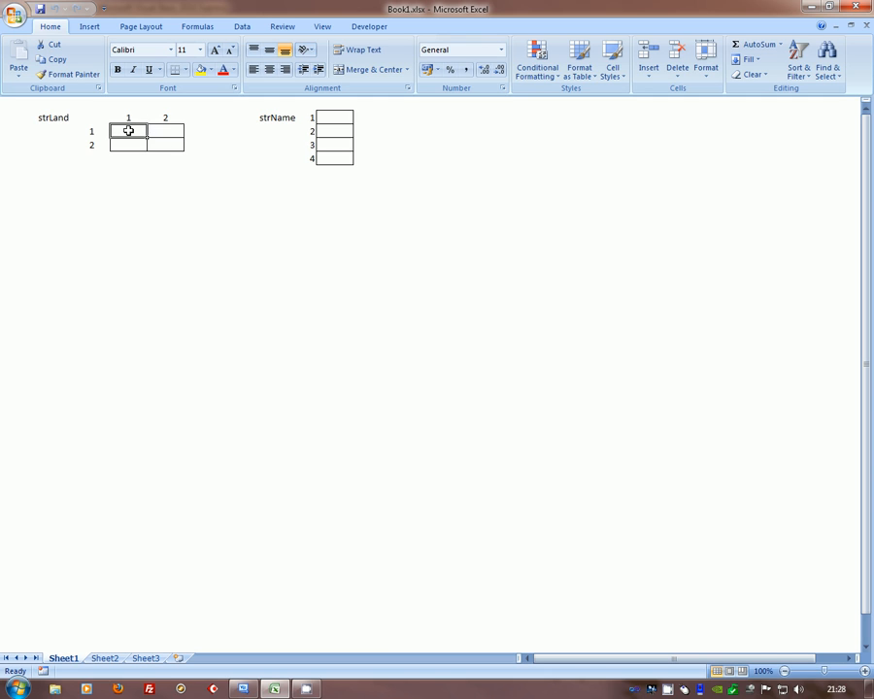
Highlight the 2x2 strLand grid and the four-cell strName column while explaining them.
drag(128, 132, 165, 144)
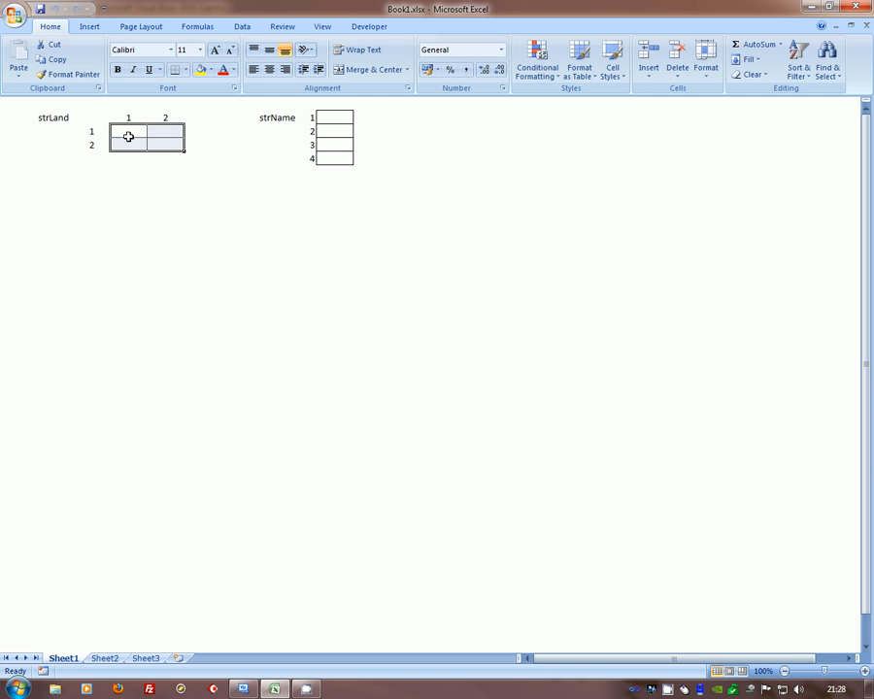
mouse_move(194, 186)
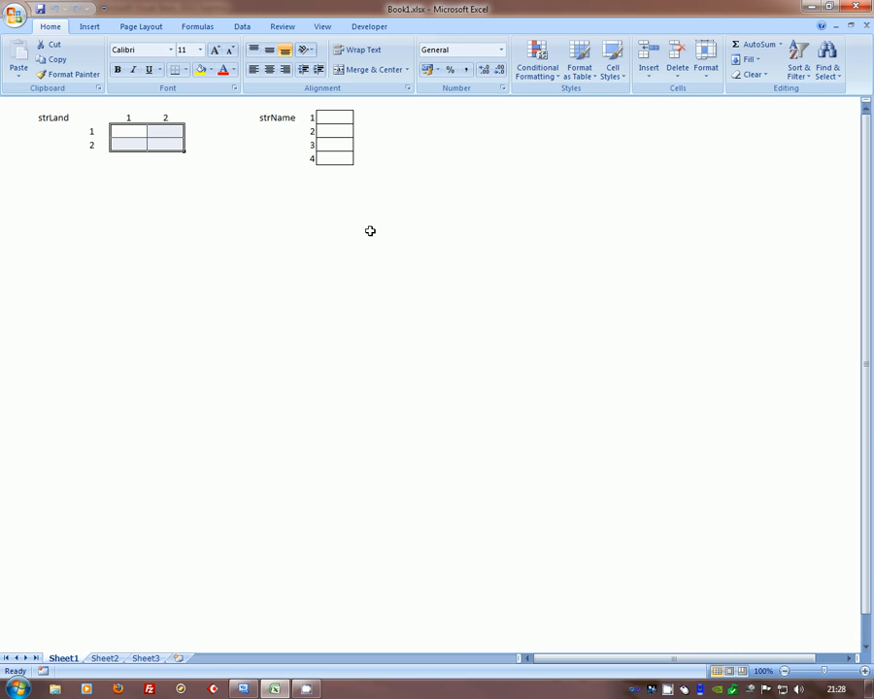
mouse_move(369, 226)
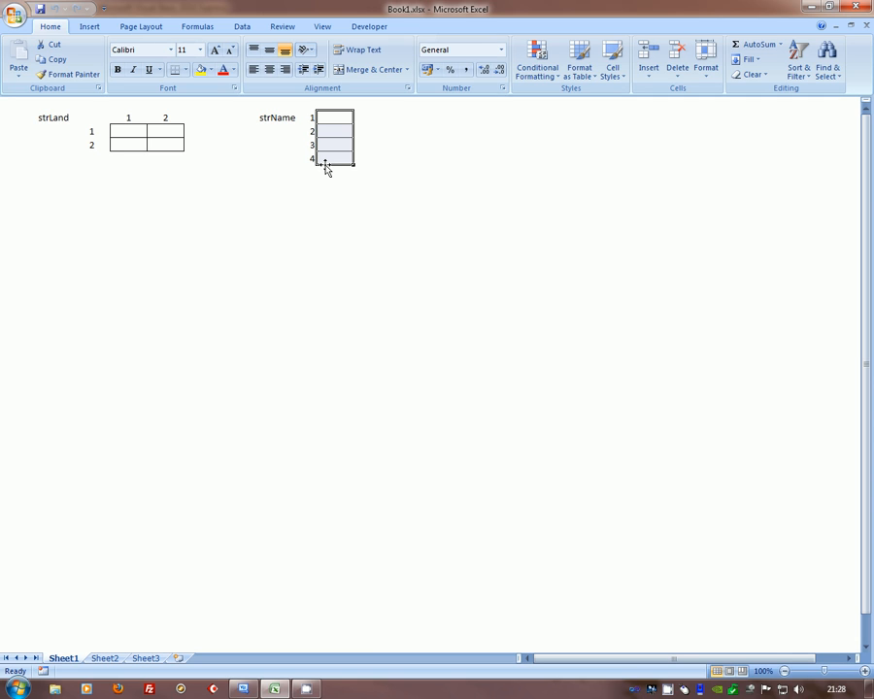
mouse_move(330, 147)
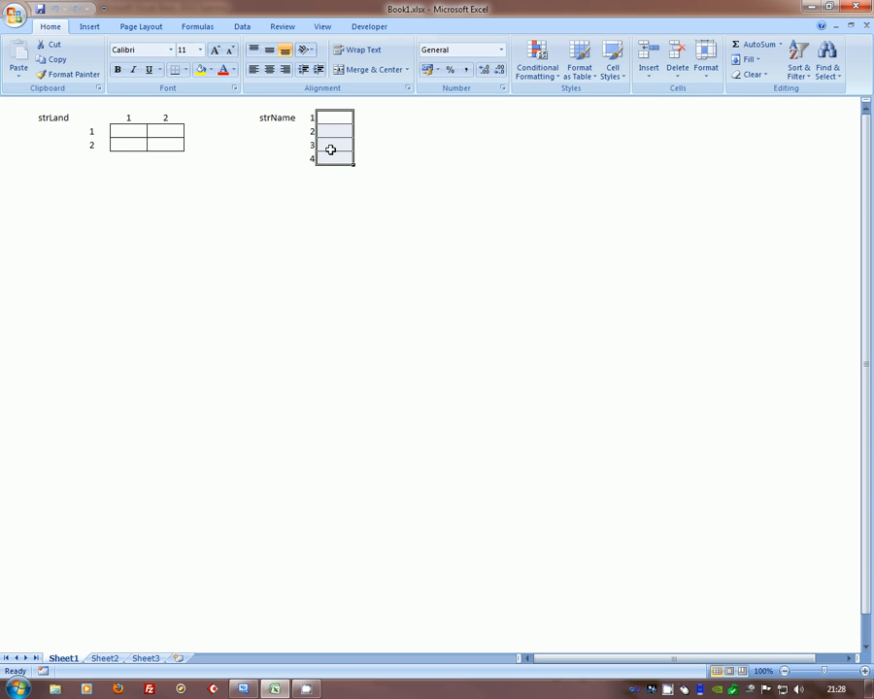
click(334, 119)
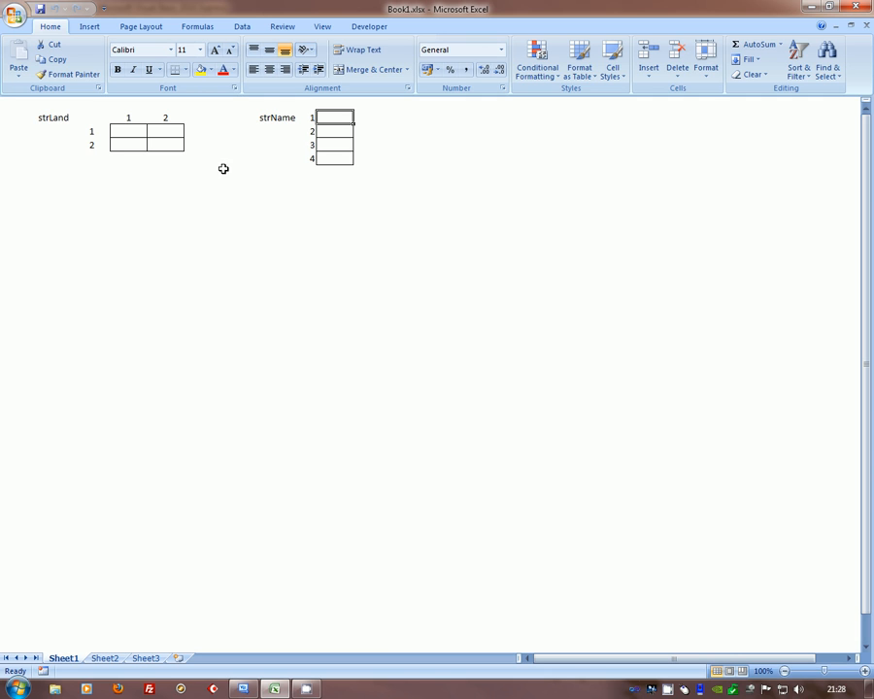
click(128, 132)
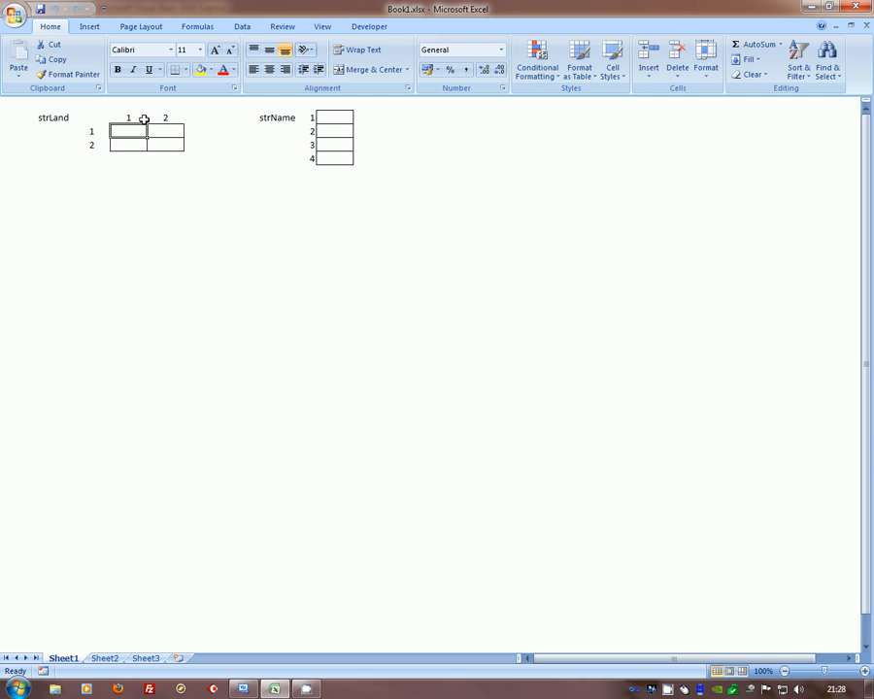
mouse_move(332, 684)
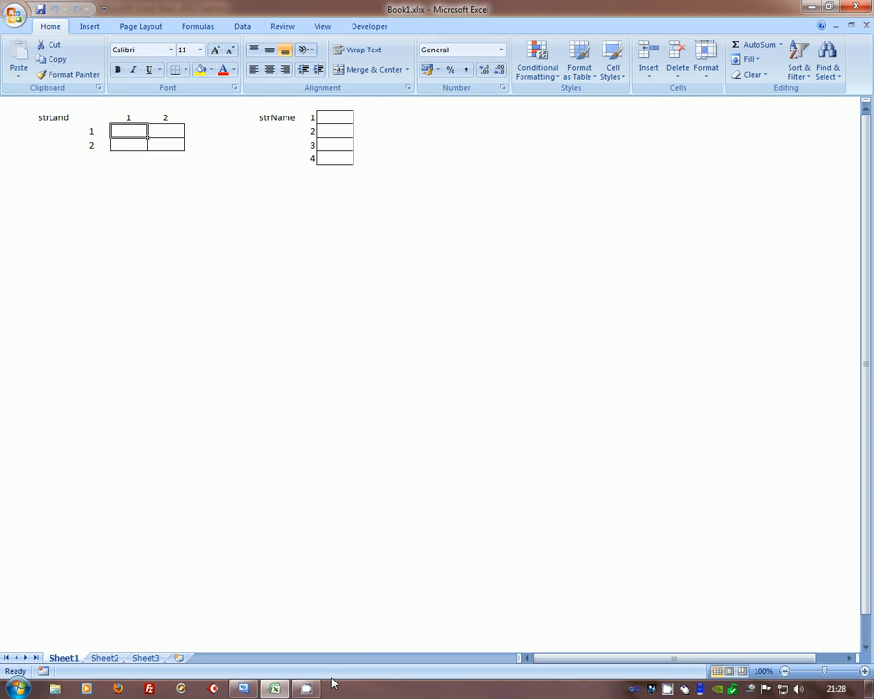
mouse_move(242, 687)
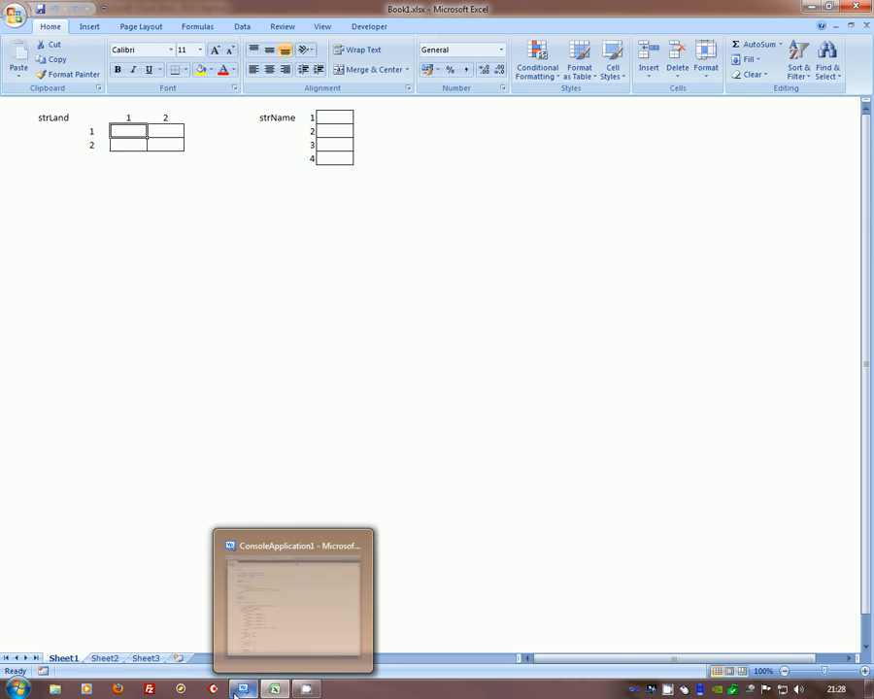
Return to Module1 and pick out the strLand(2, 2) array declaration.
click(292, 598)
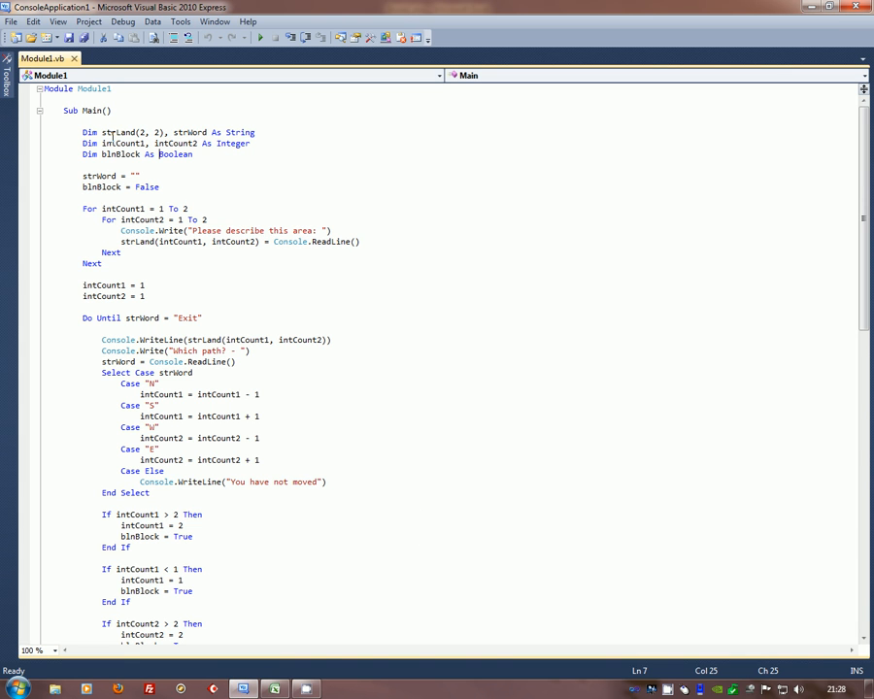
double_click(127, 132)
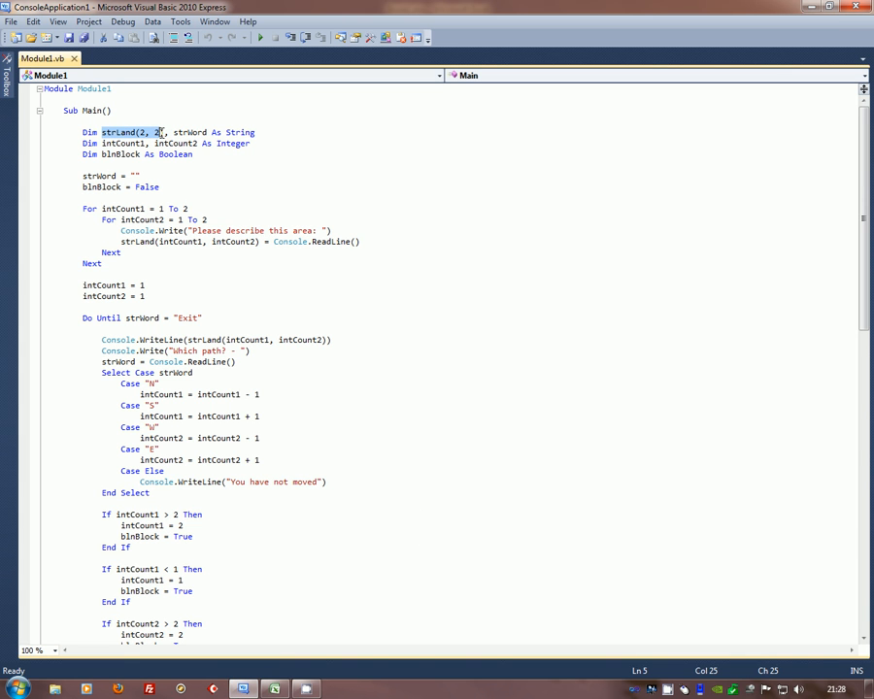
mouse_move(380, 236)
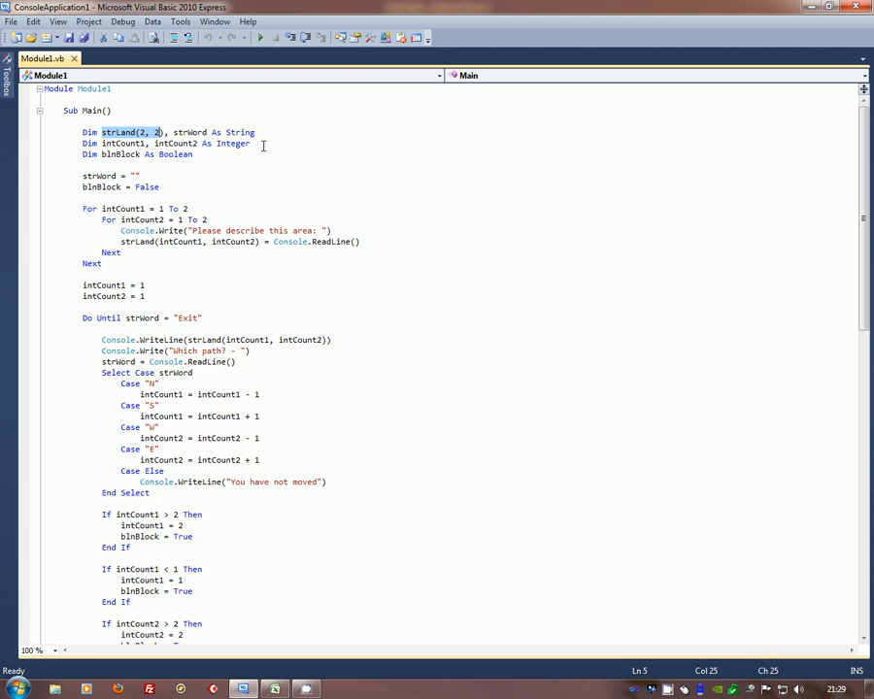
click(194, 155)
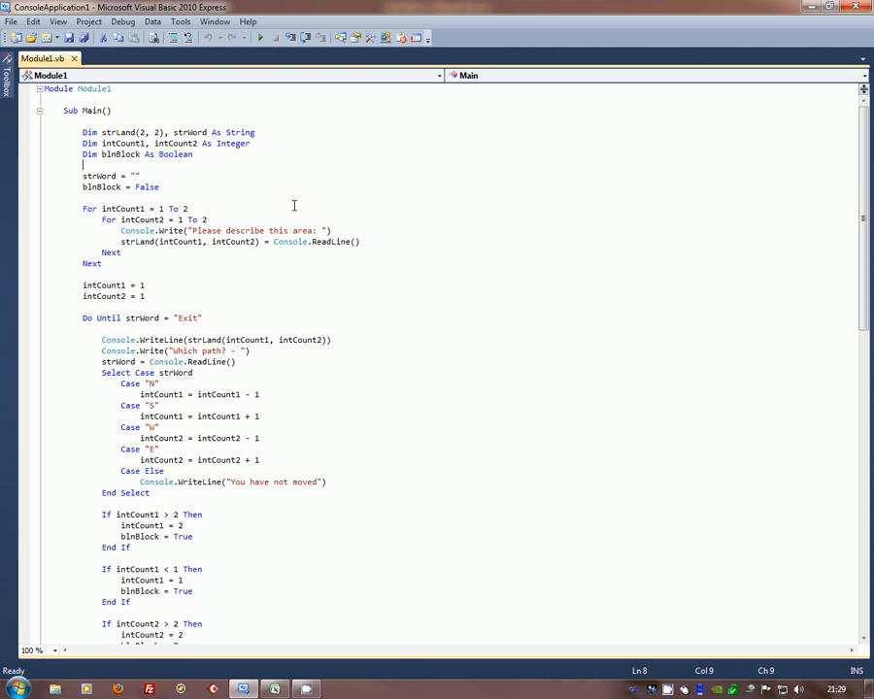
mouse_move(264, 186)
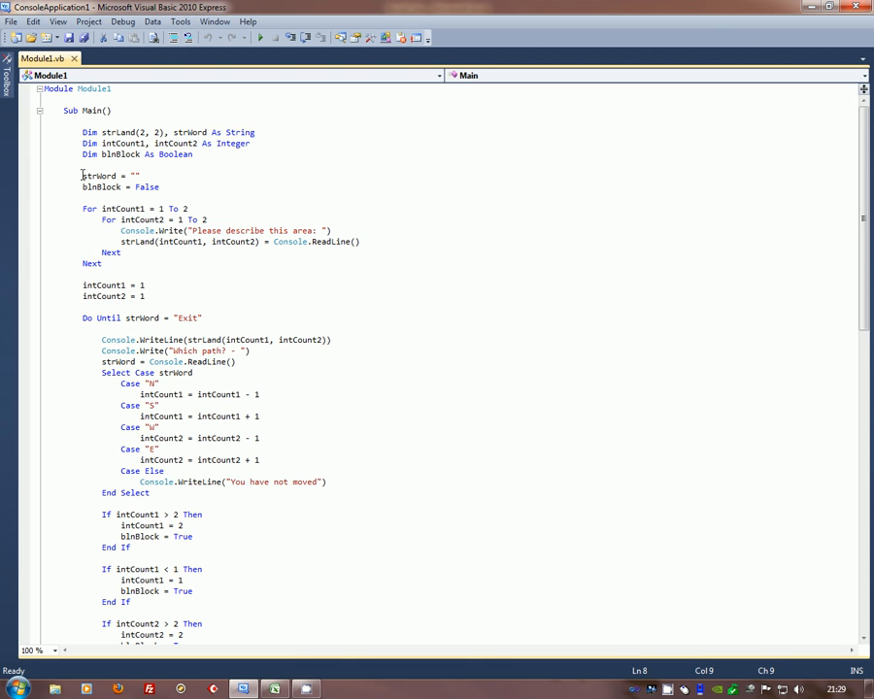
Highlight the strWord initialisation line beneath the declarations.
drag(81, 175, 165, 186)
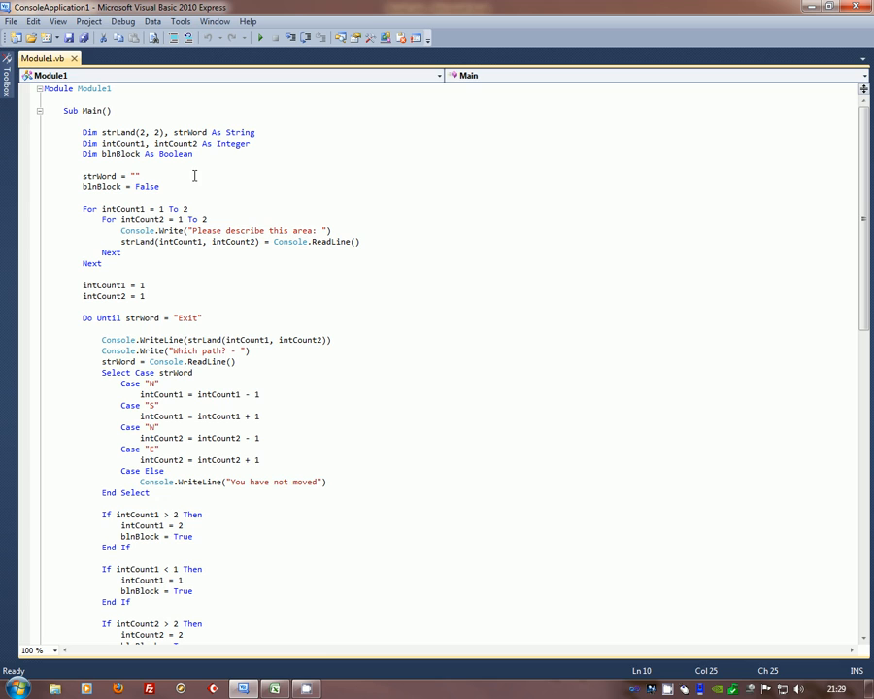
click(134, 175)
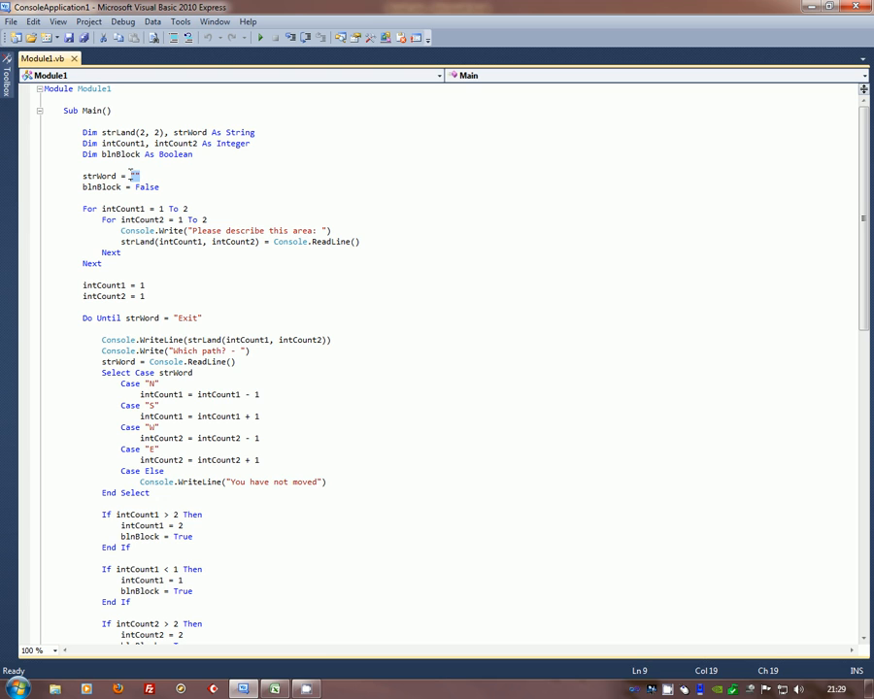
mouse_move(240, 132)
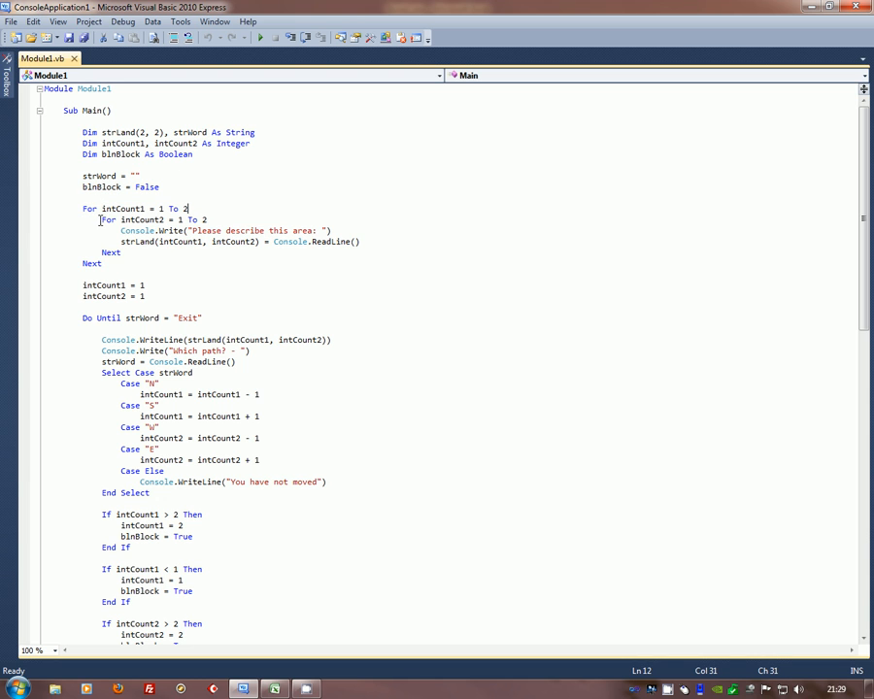
Select the nested For loops that read area descriptions into strLand.
drag(100, 219, 120, 252)
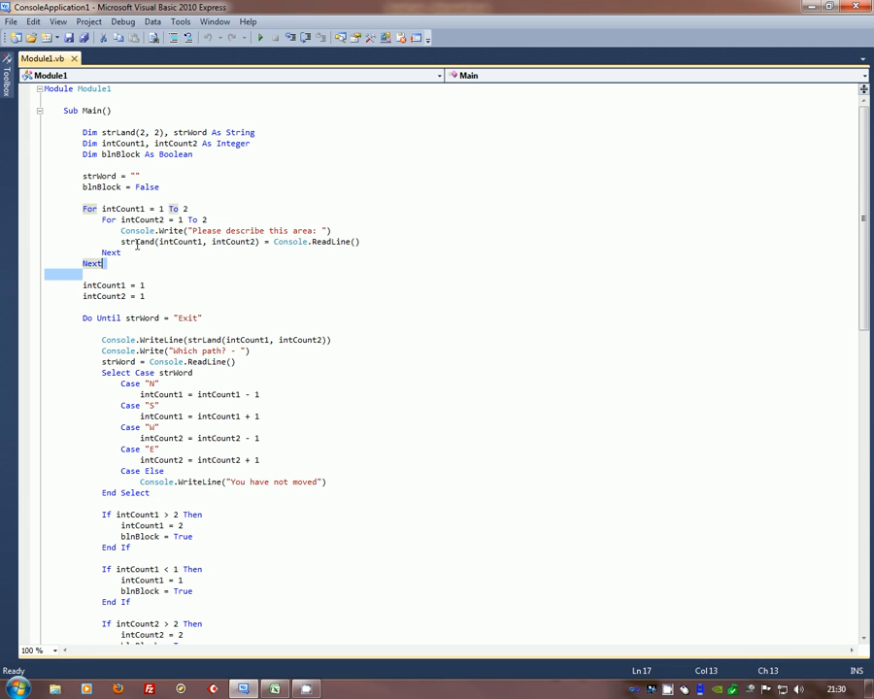
mouse_move(135, 229)
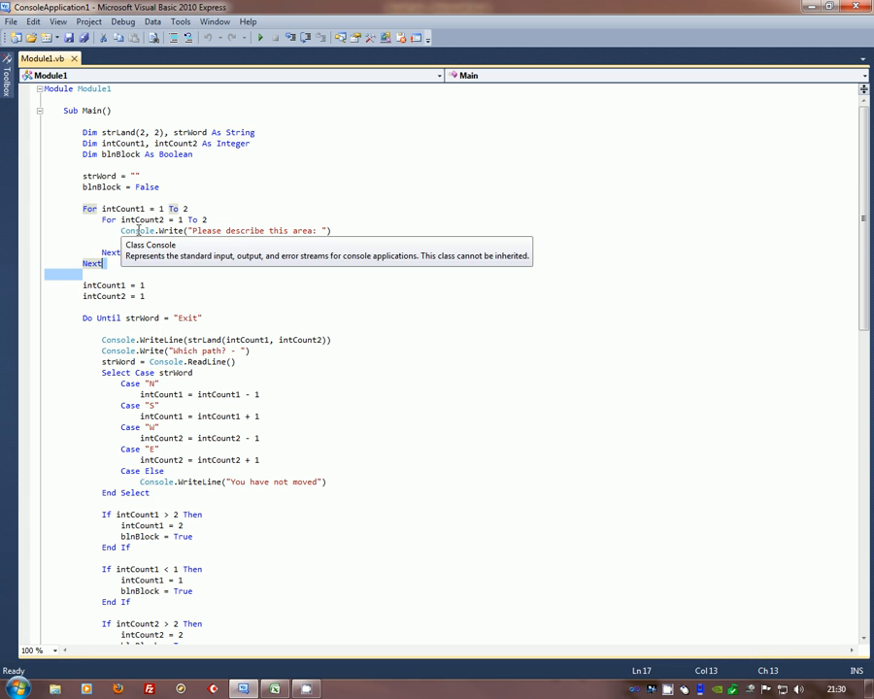
mouse_move(169, 229)
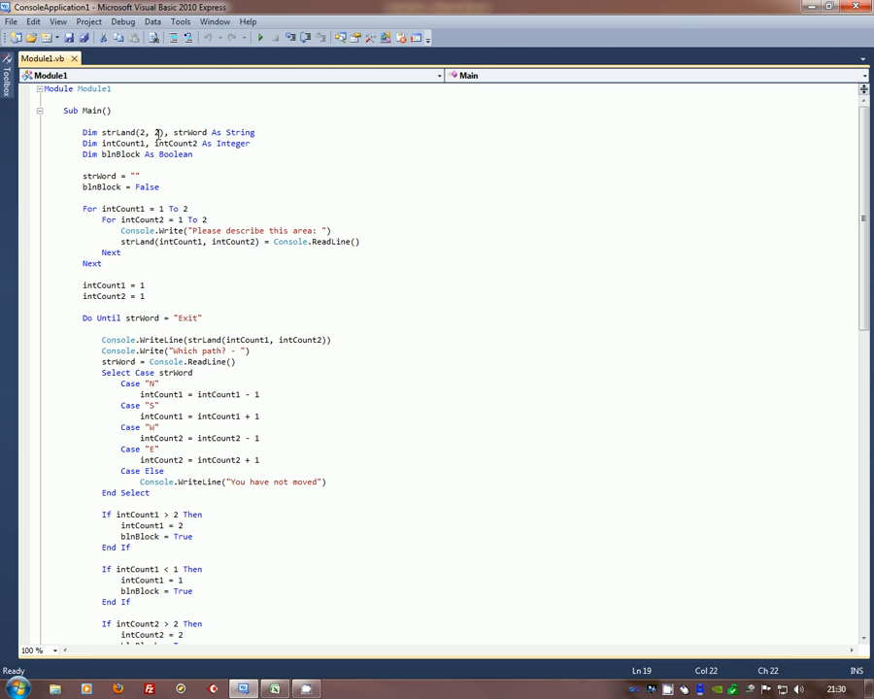
mouse_move(184, 241)
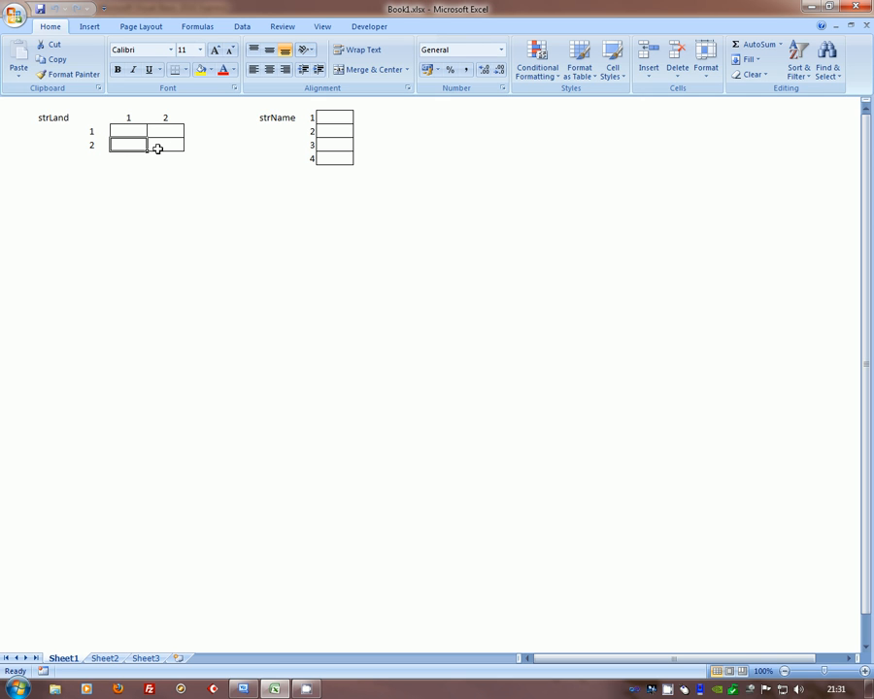
click(124, 130)
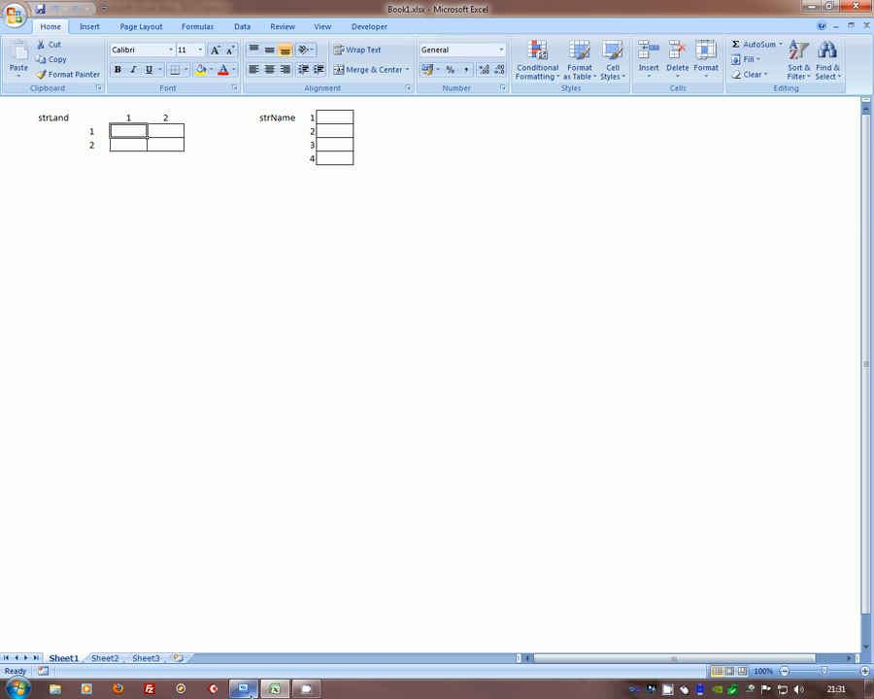
click(244, 687)
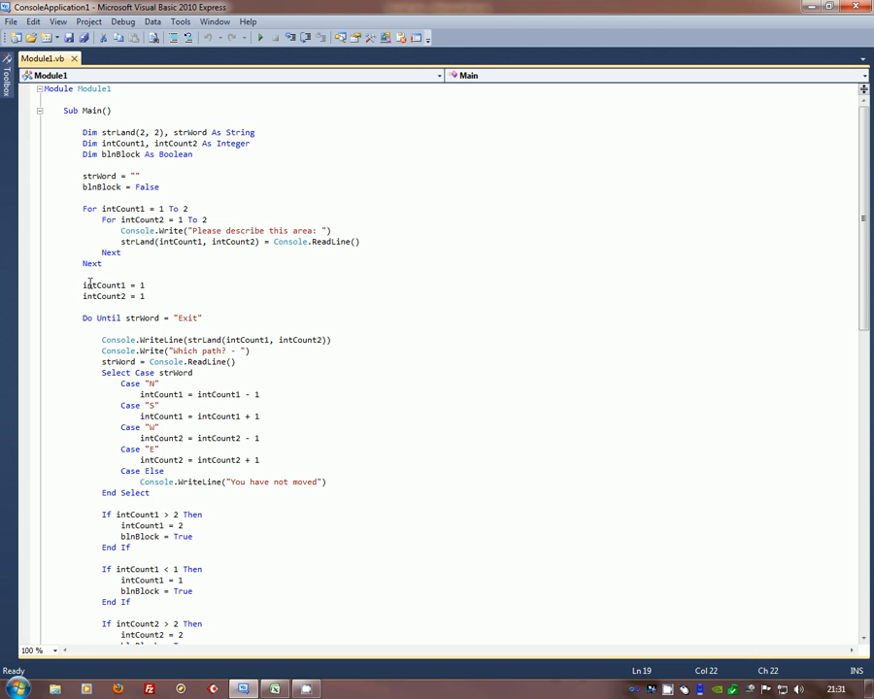
drag(84, 284, 146, 295)
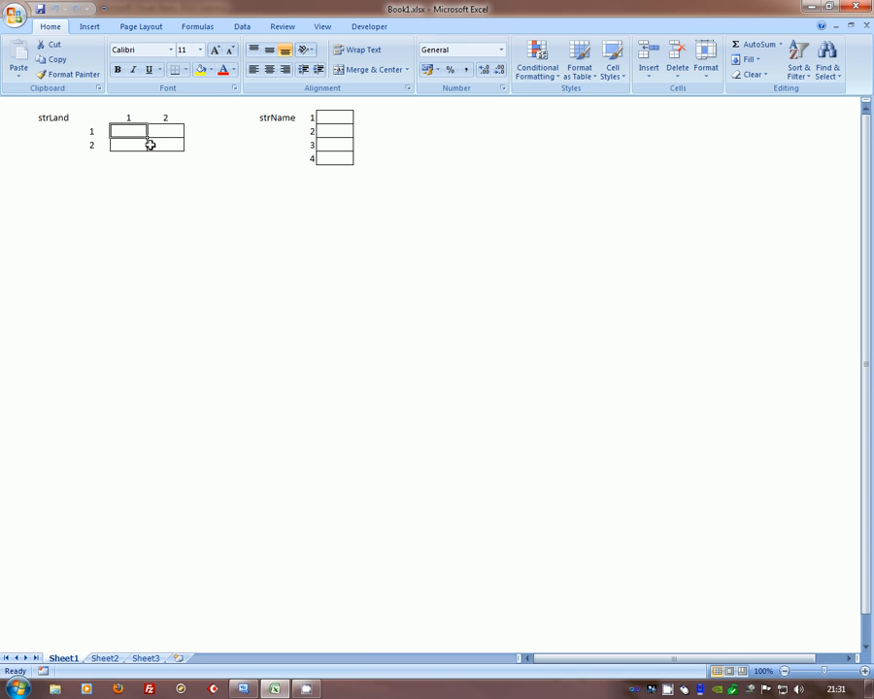
click(128, 143)
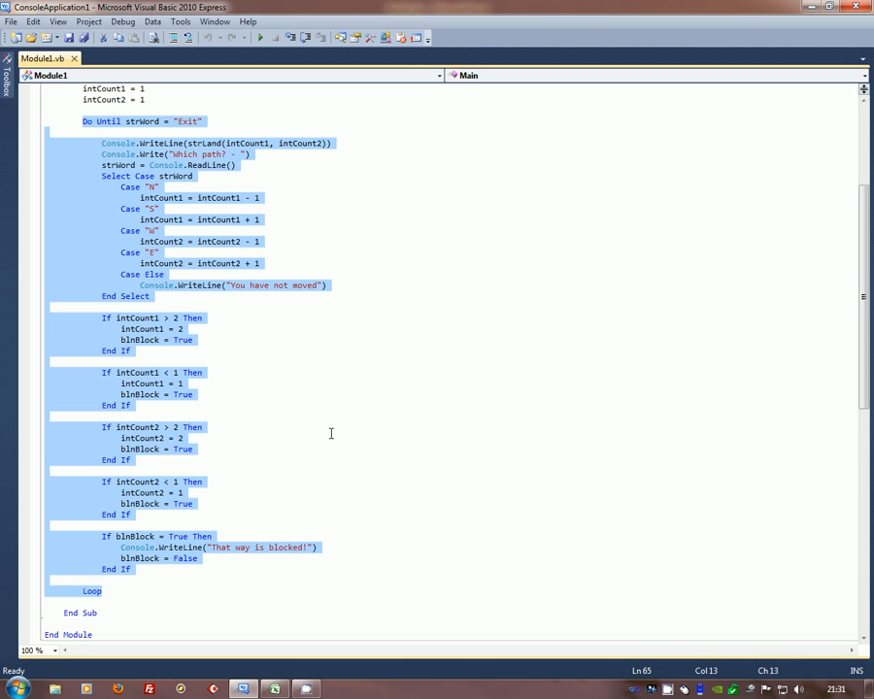
mouse_move(411, 486)
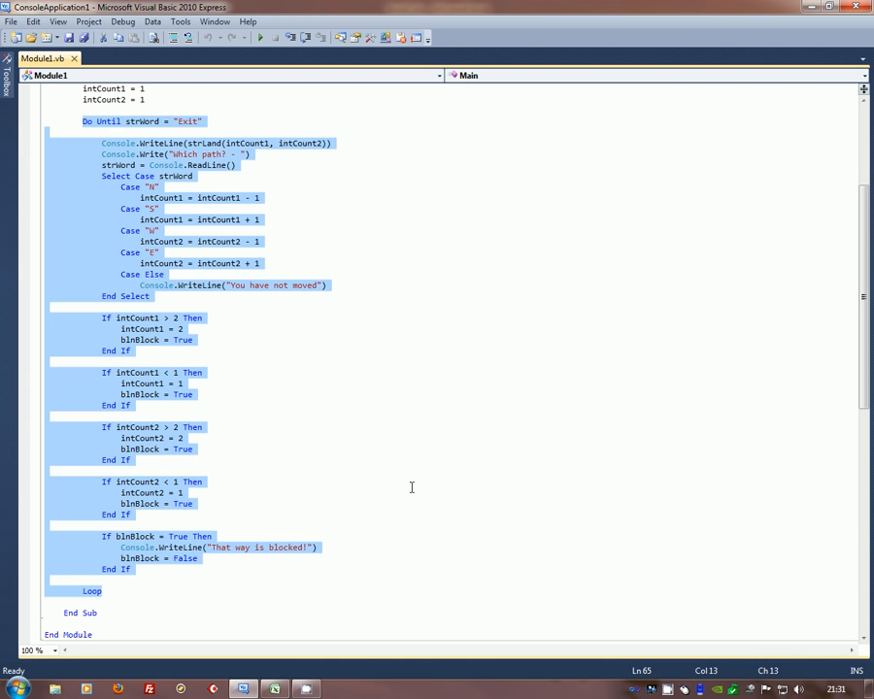
click(234, 163)
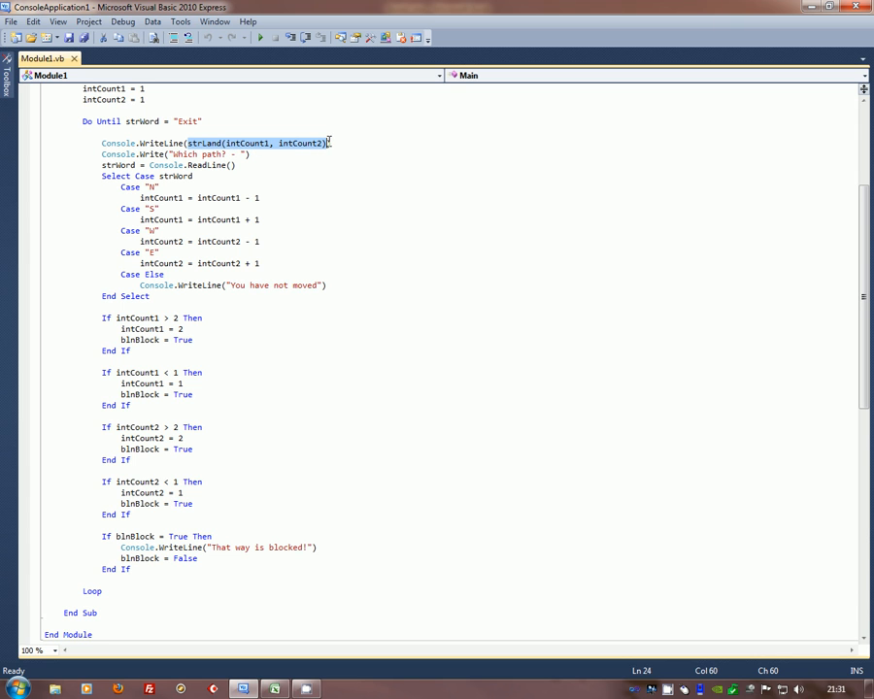
mouse_move(254, 153)
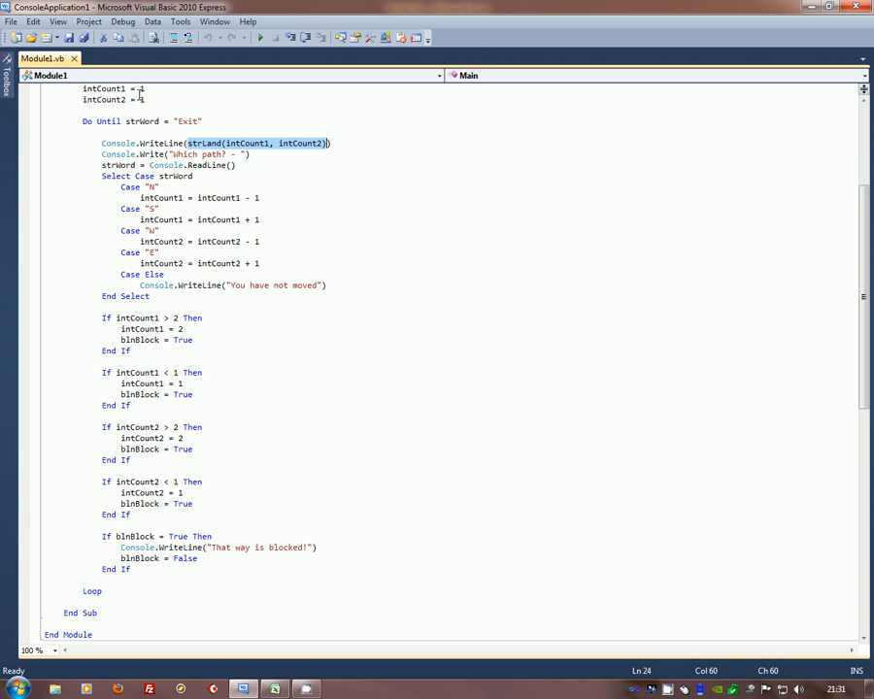
scroll(down, 3)
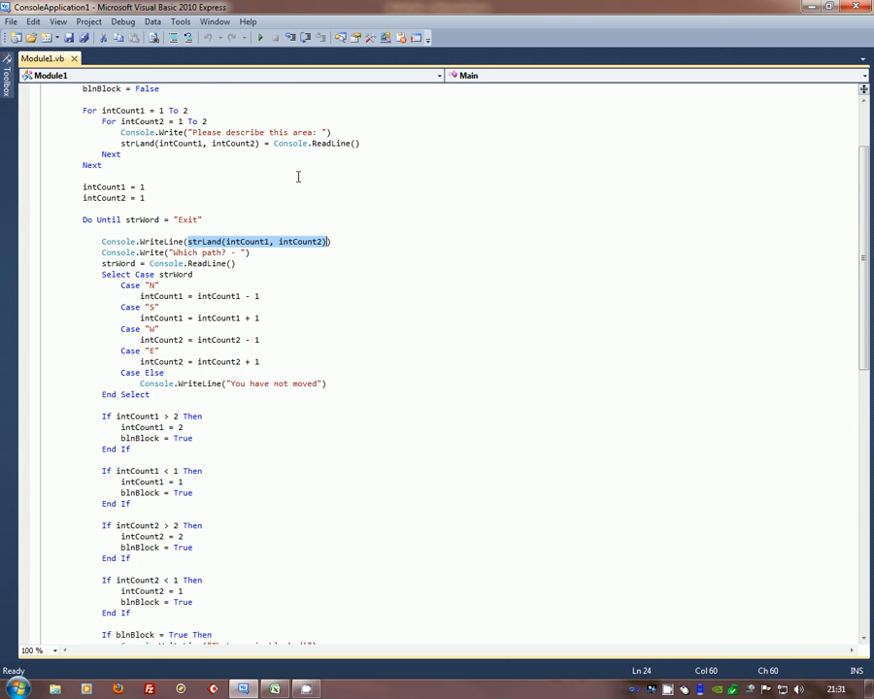
scroll(down, 3)
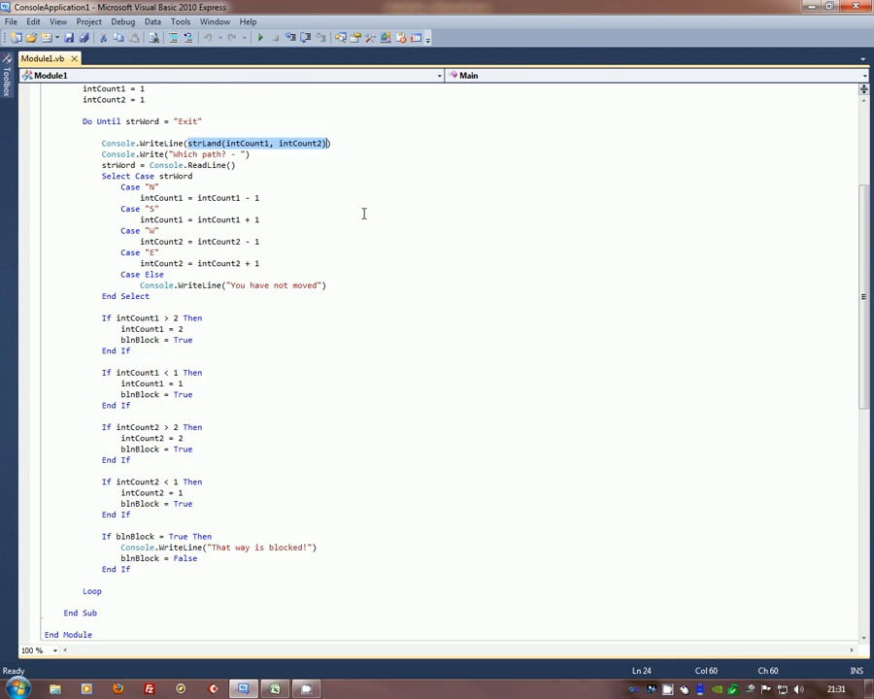
mouse_move(318, 184)
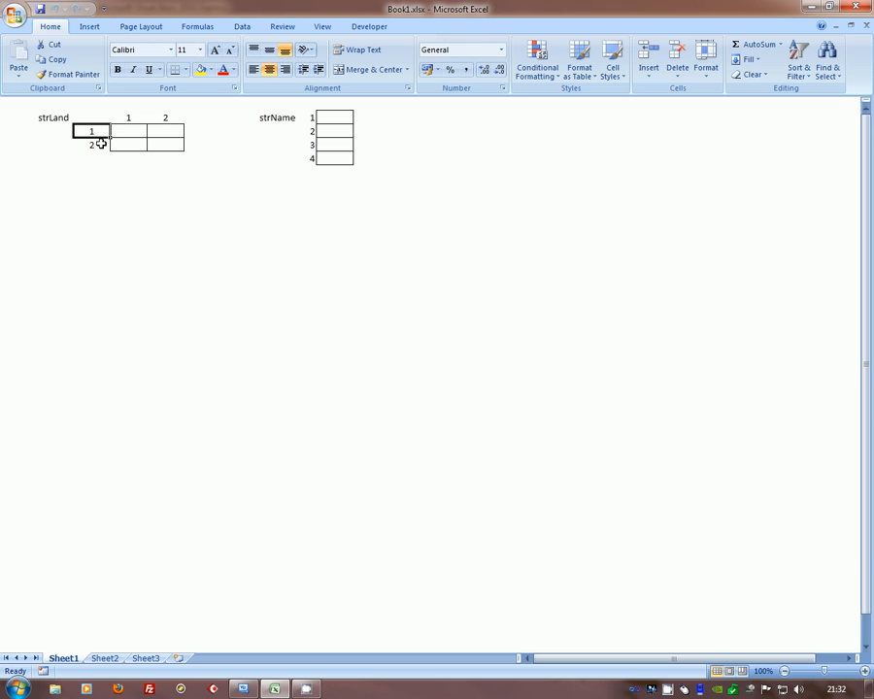
click(132, 143)
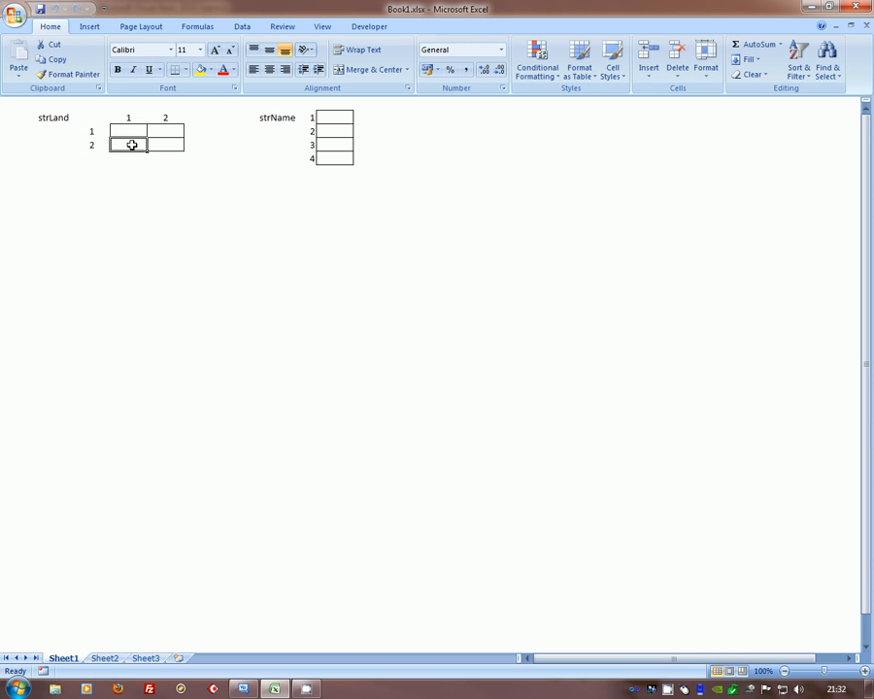
click(128, 159)
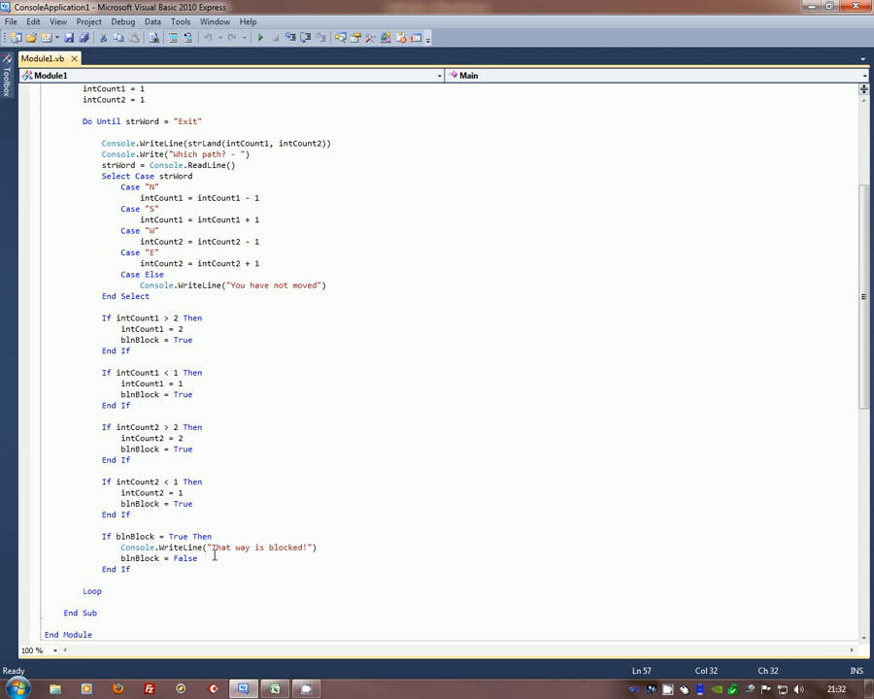
mouse_move(326, 559)
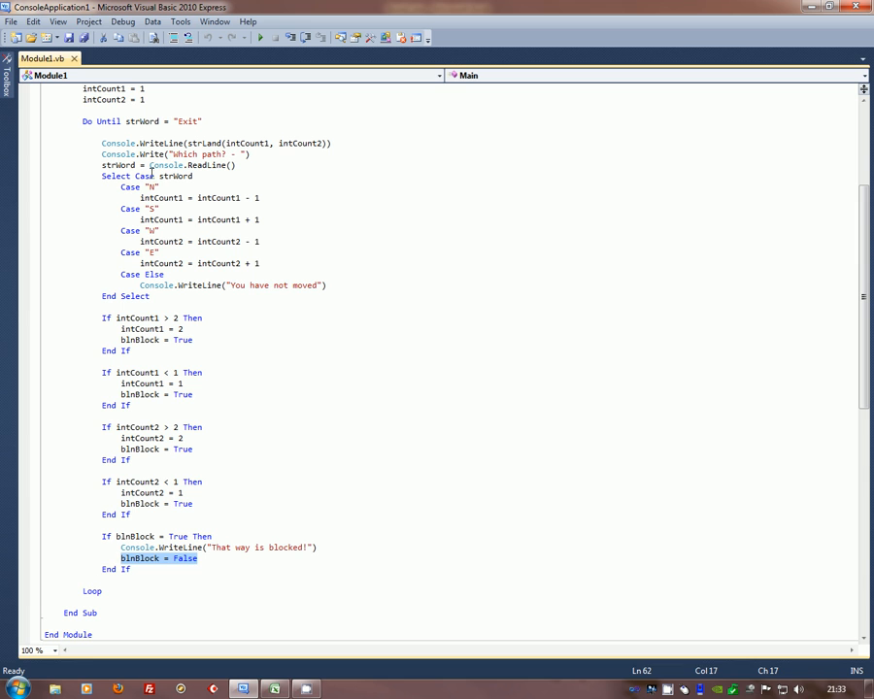
mouse_move(225, 240)
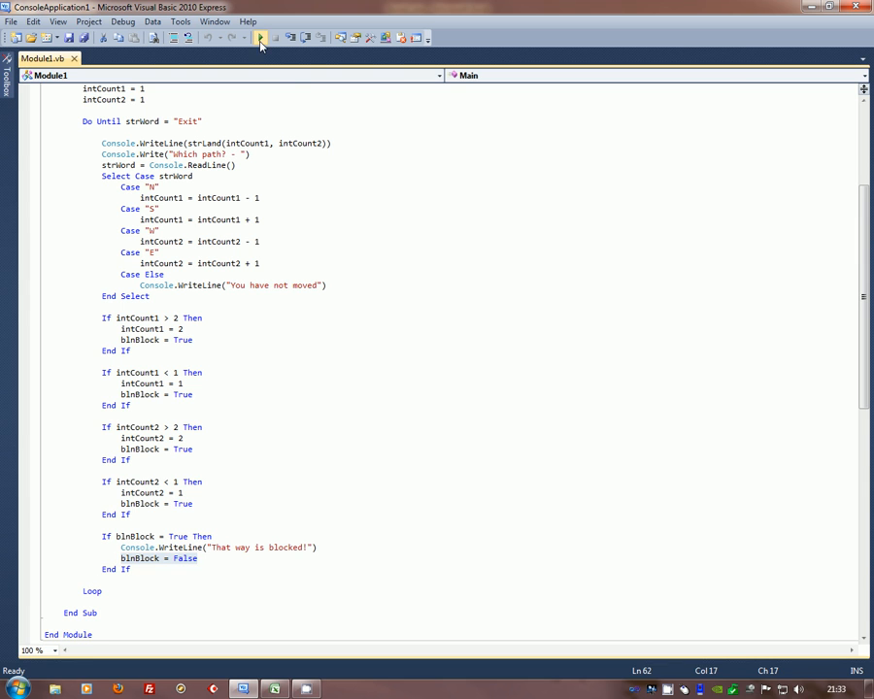
Start debugging and enter the first area's description with paths South and East.
click(260, 37)
text(There is a path to the South and Eas)
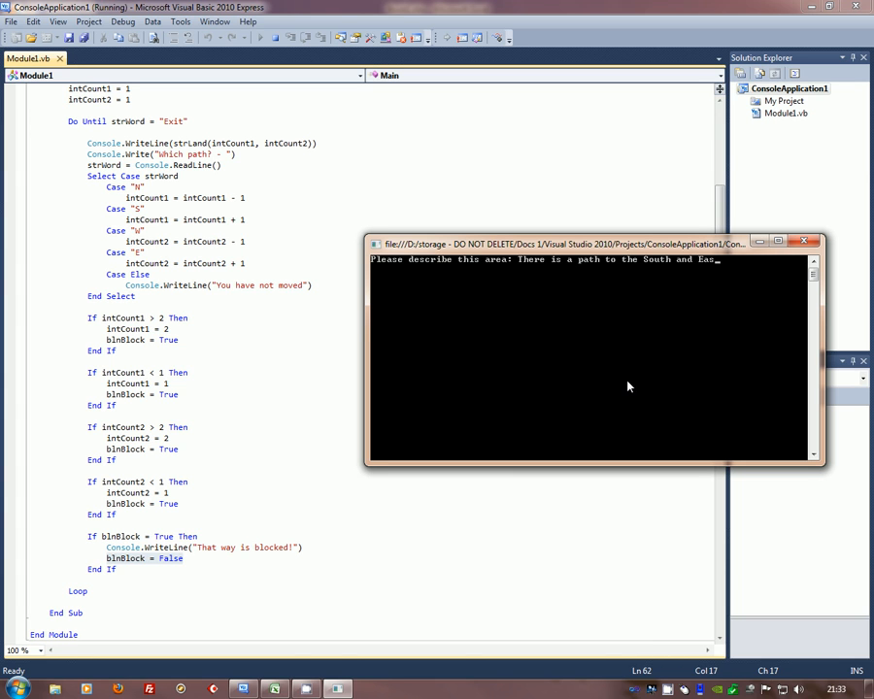
key(enter)
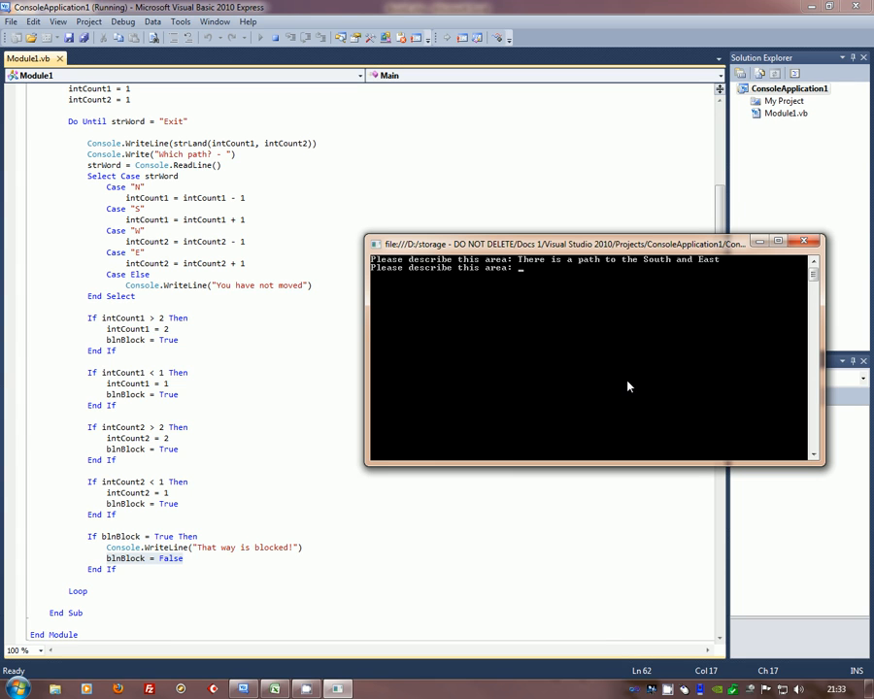
Enter the second area's description with paths South and West and begin the third.
text(There is a path)
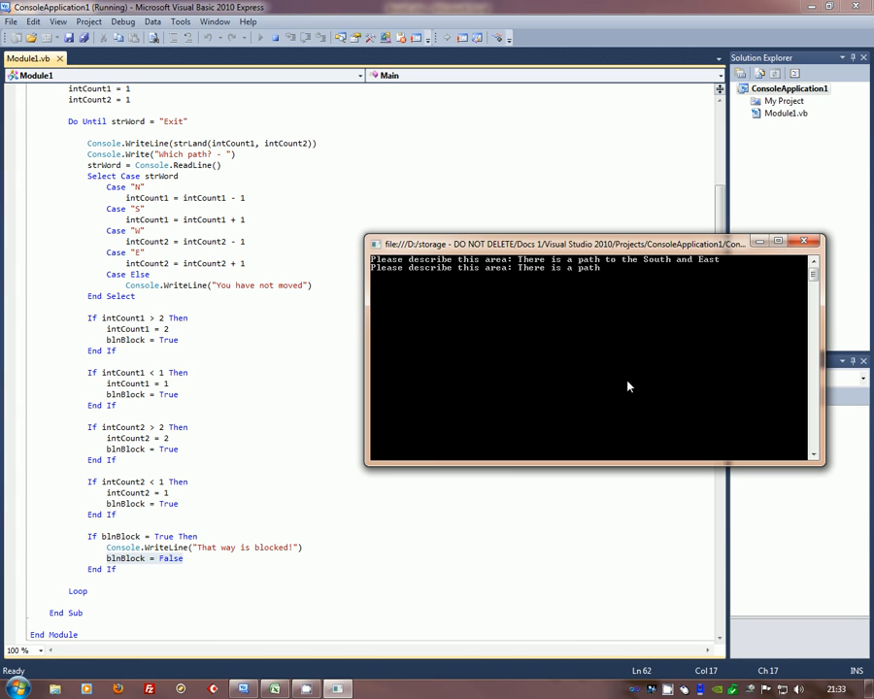
text(to the South and)
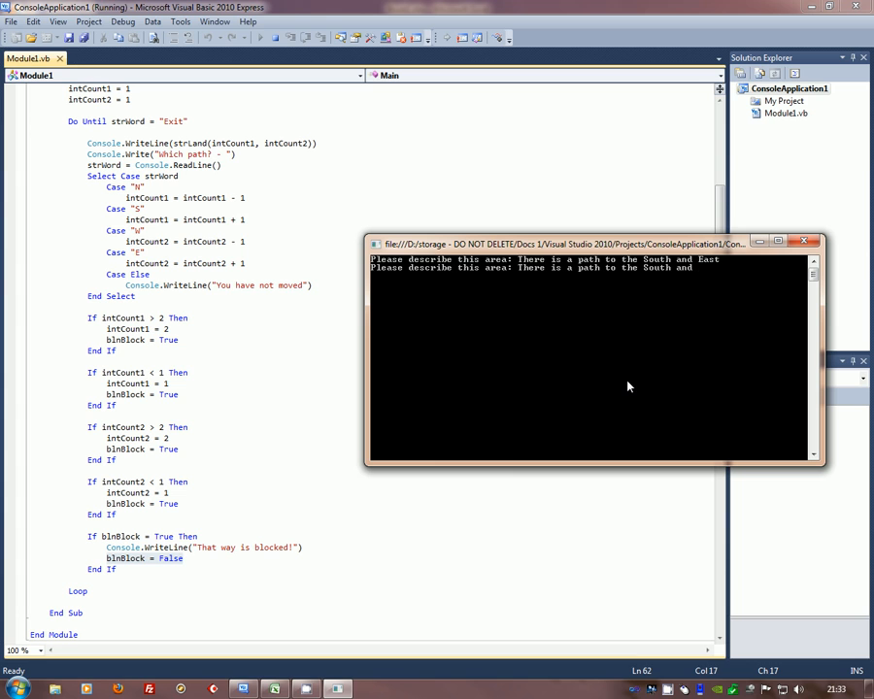
text(West)
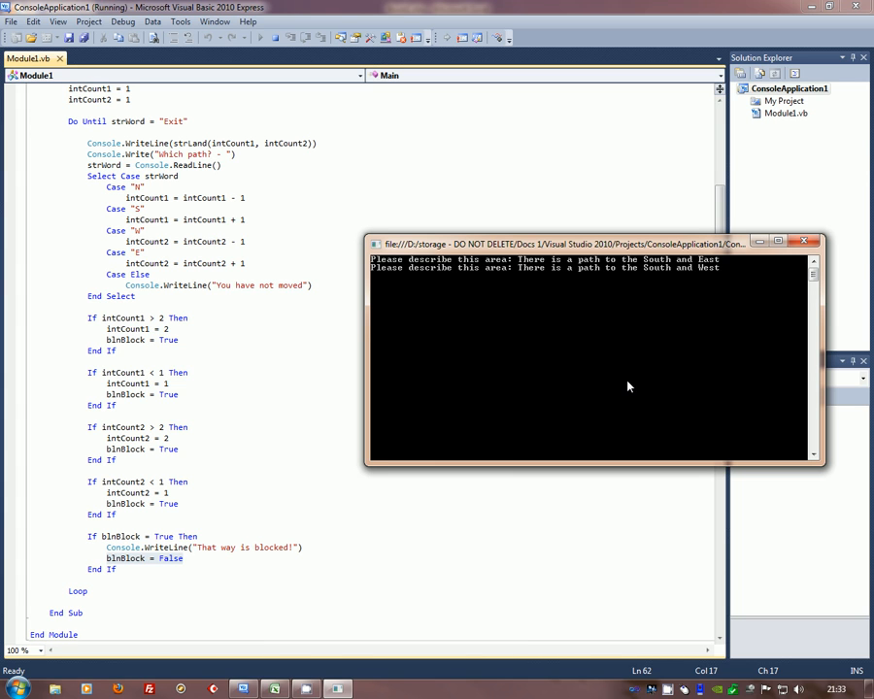
key(enter)
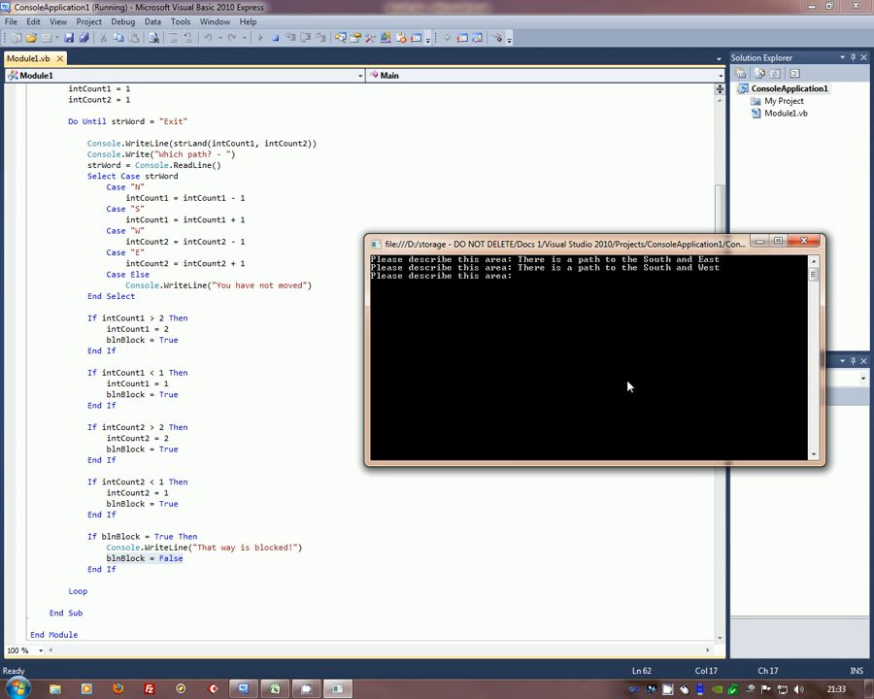
text(The)
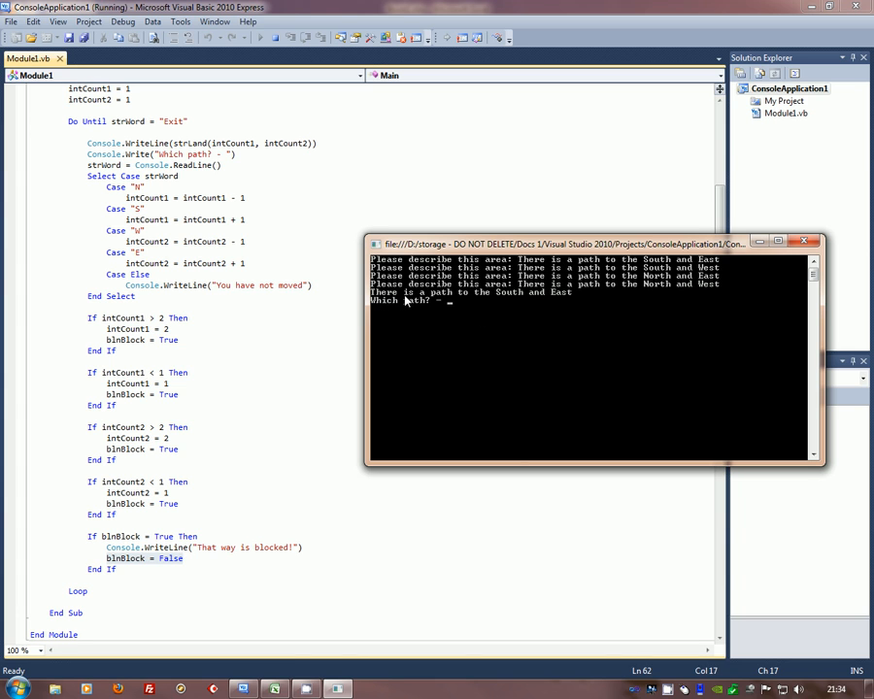
mouse_move(476, 312)
text(S)
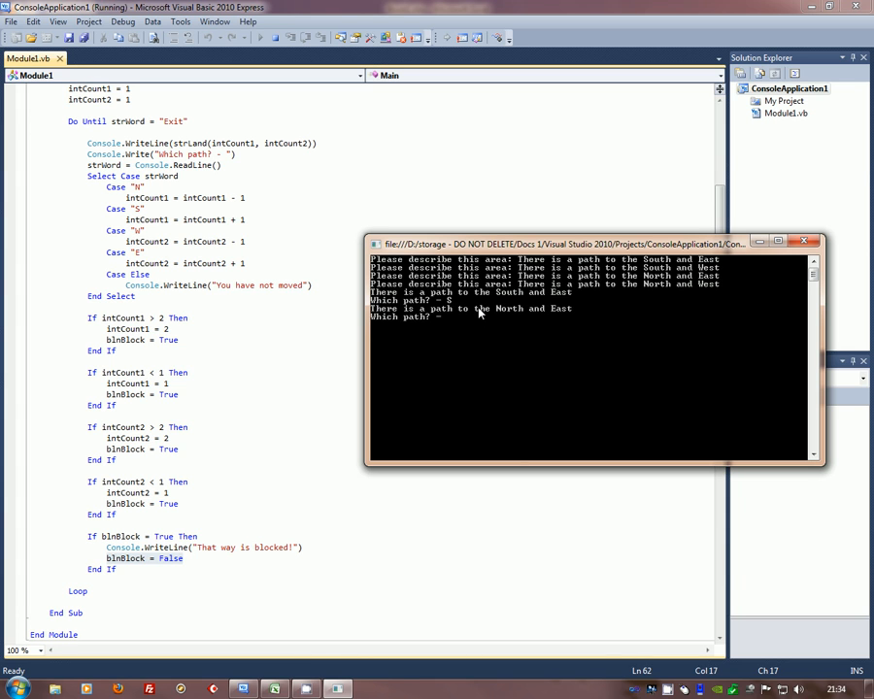
mouse_move(501, 302)
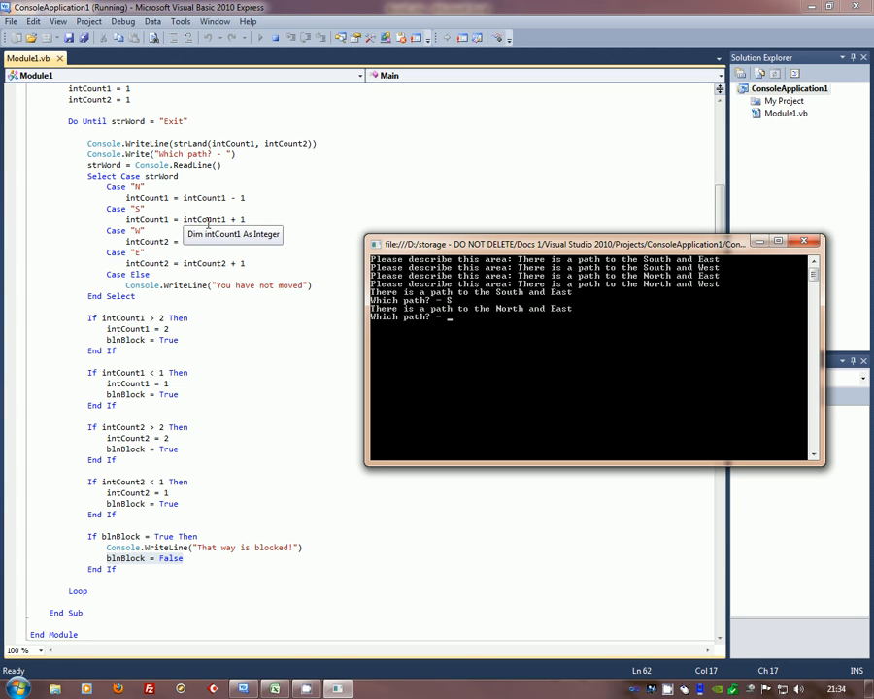
mouse_move(262, 233)
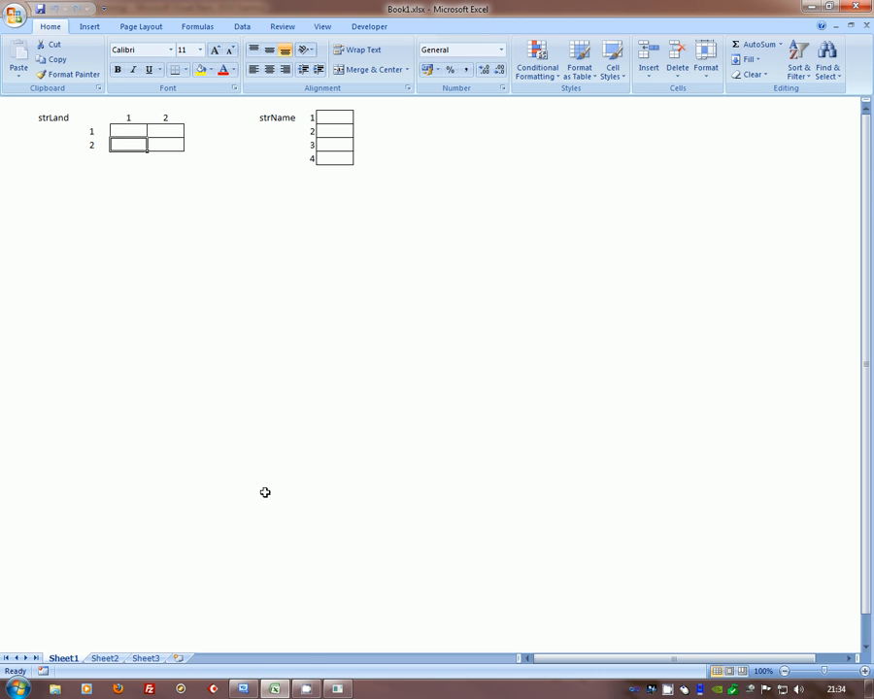
Check the Excel grid, then enter S to get the 'That way is blocked!' reply.
click(128, 130)
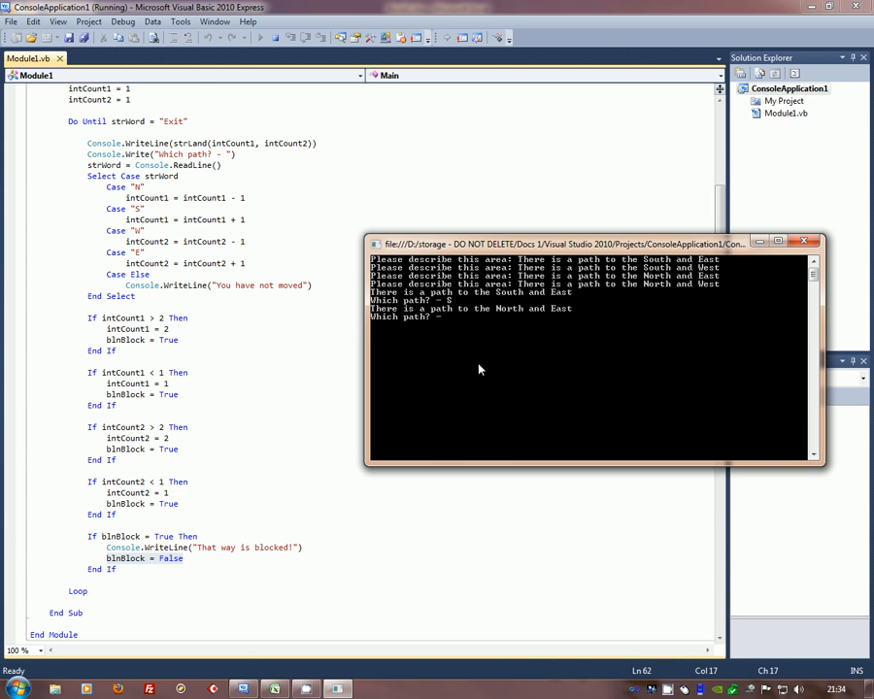
text(S)
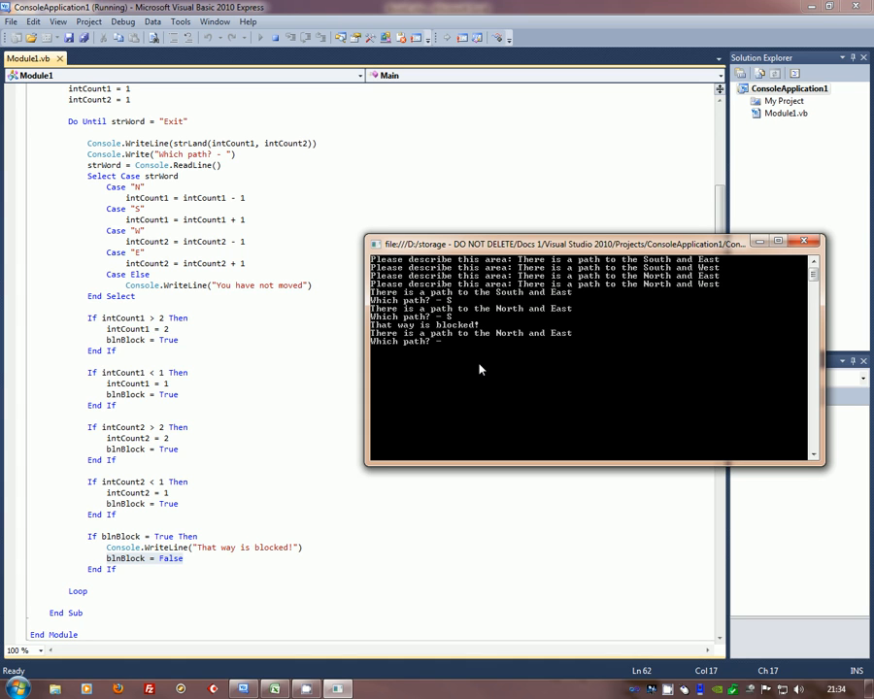
mouse_move(586, 302)
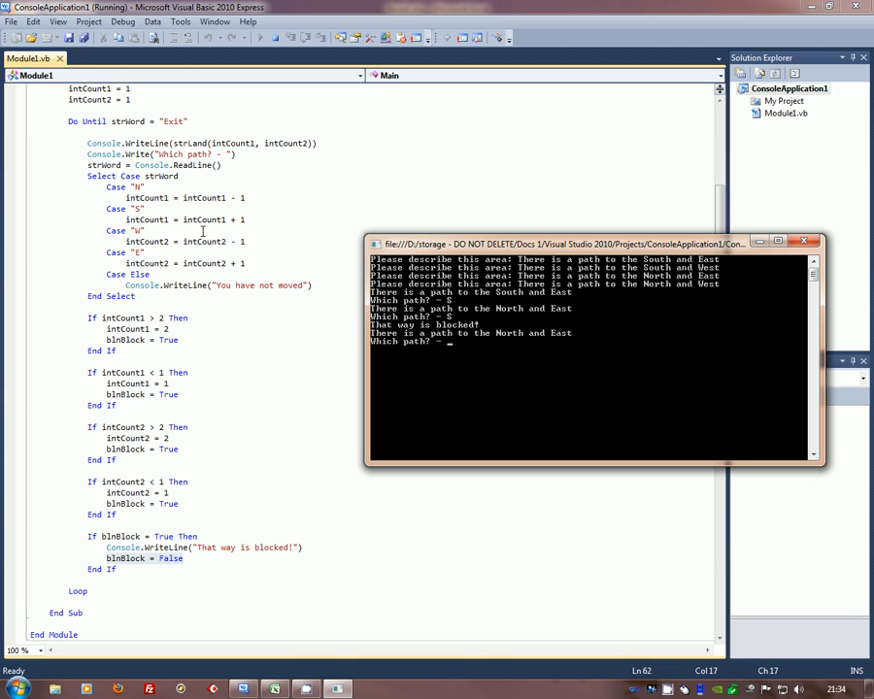
mouse_move(204, 219)
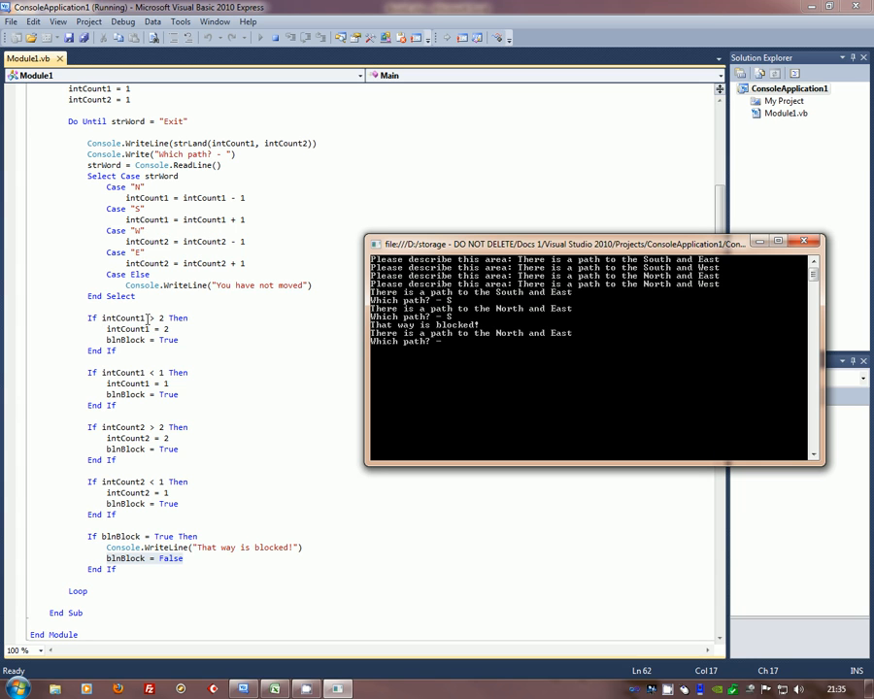
mouse_move(159, 318)
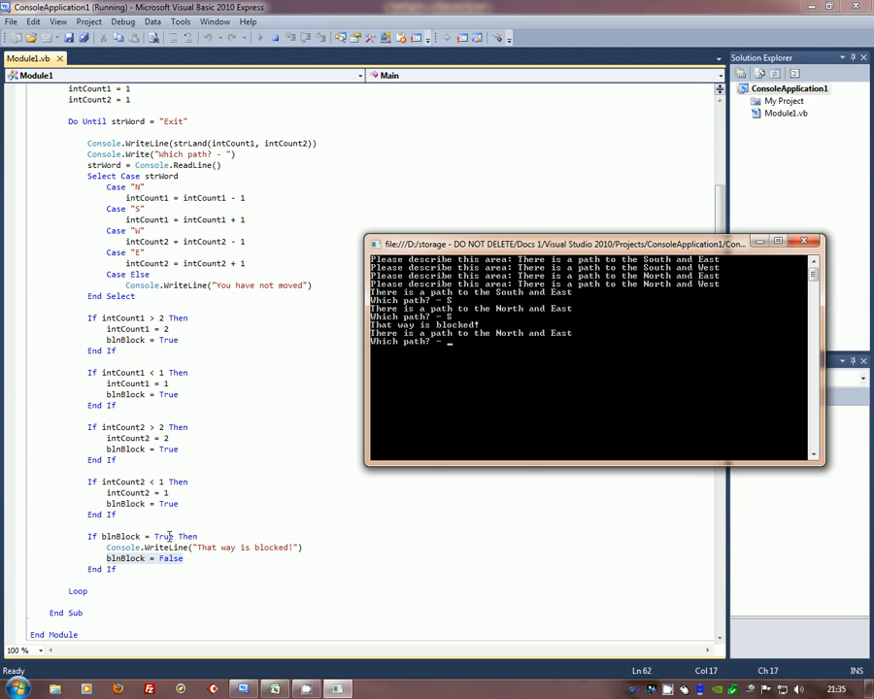
mouse_move(406, 489)
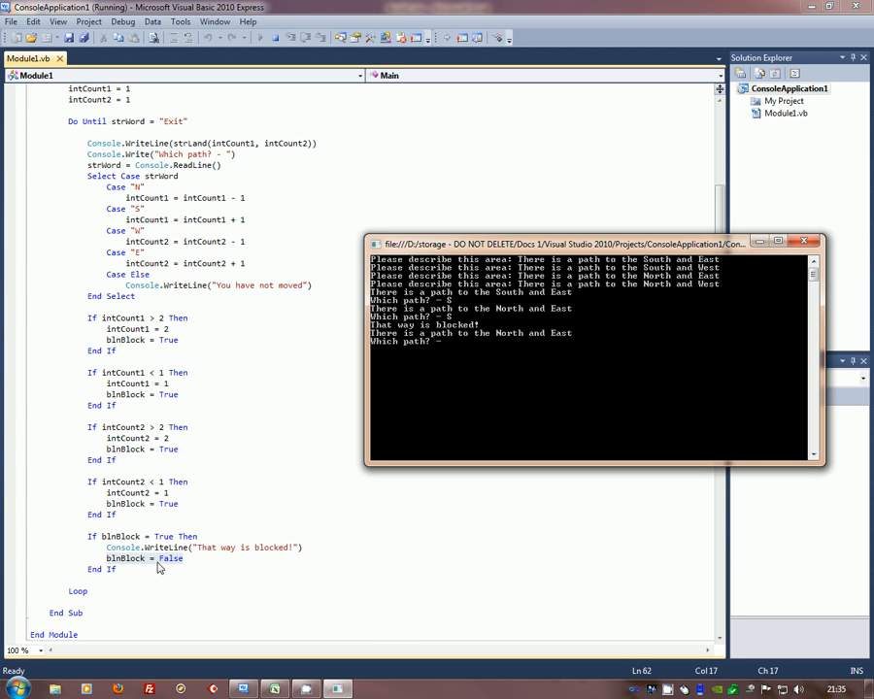
mouse_move(532, 337)
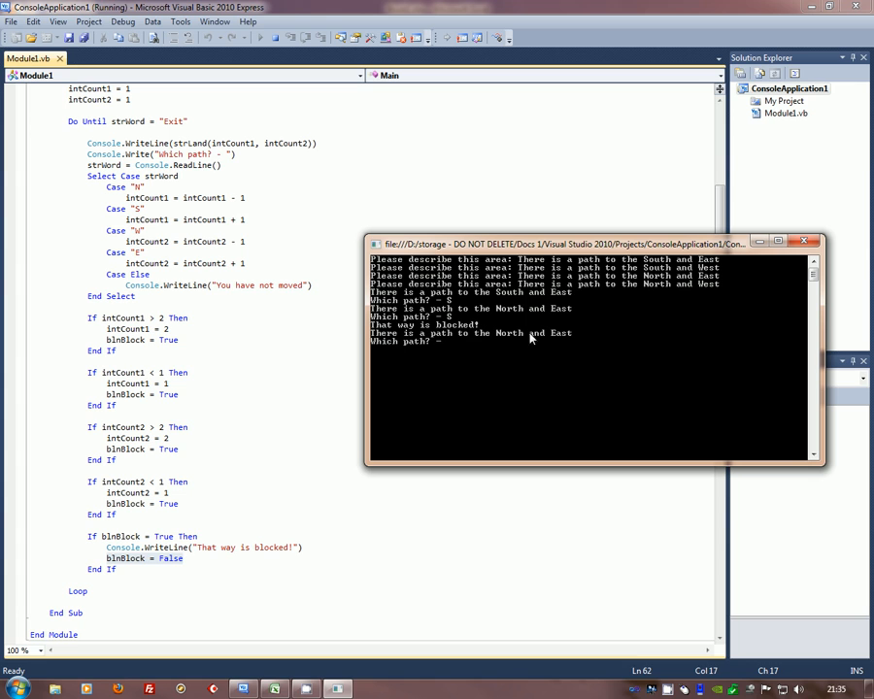
mouse_move(528, 377)
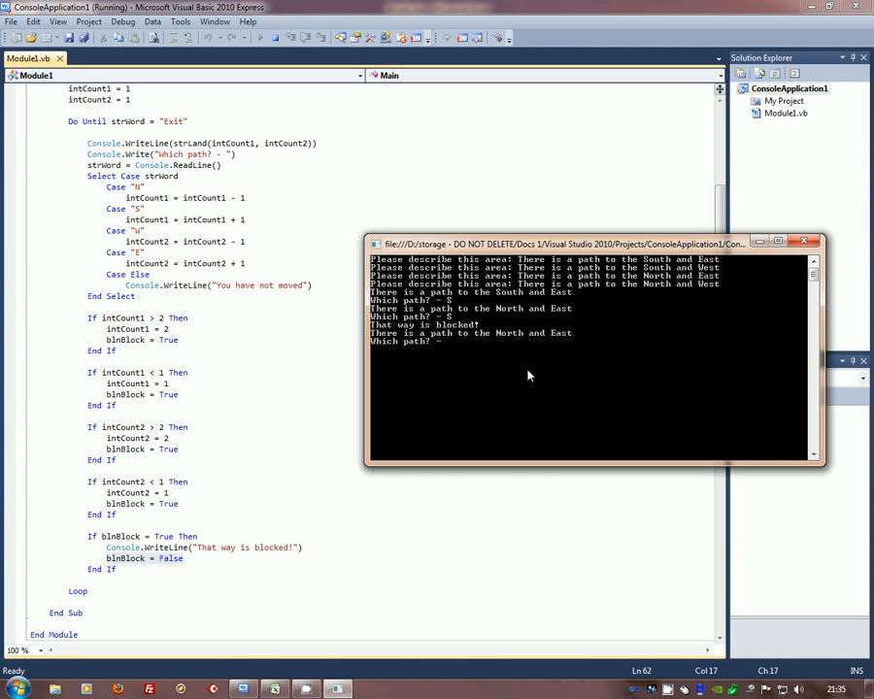
Enter a lowercase e at 'Which path?' to trigger 'You have not moved'.
text(e)
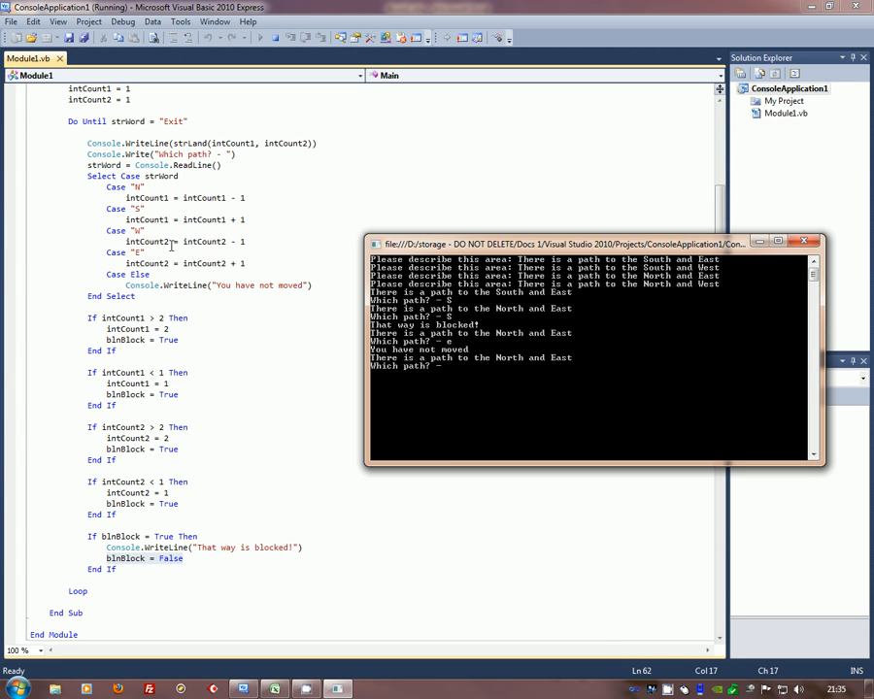
mouse_move(146, 198)
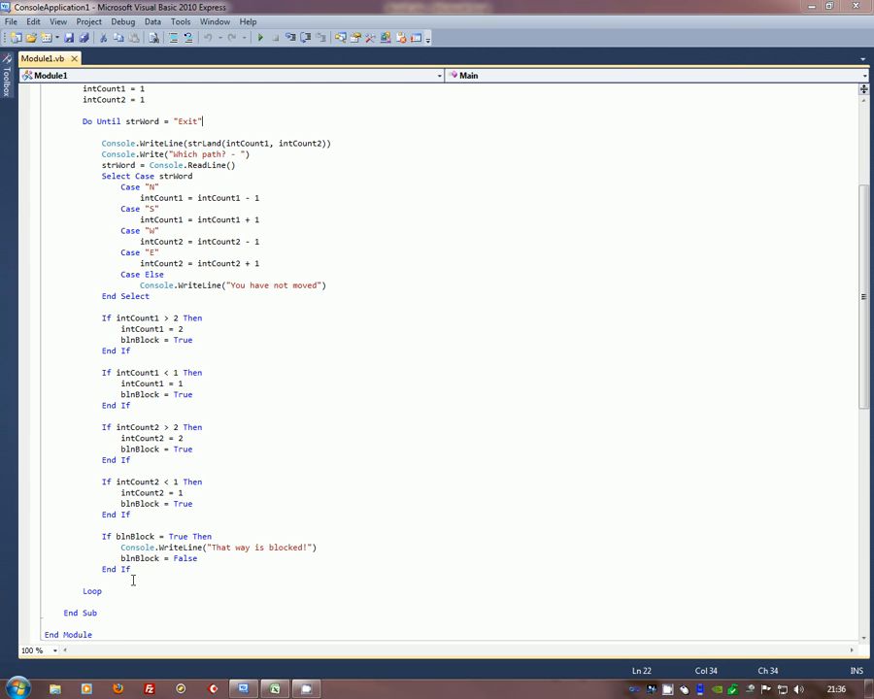
mouse_move(404, 249)
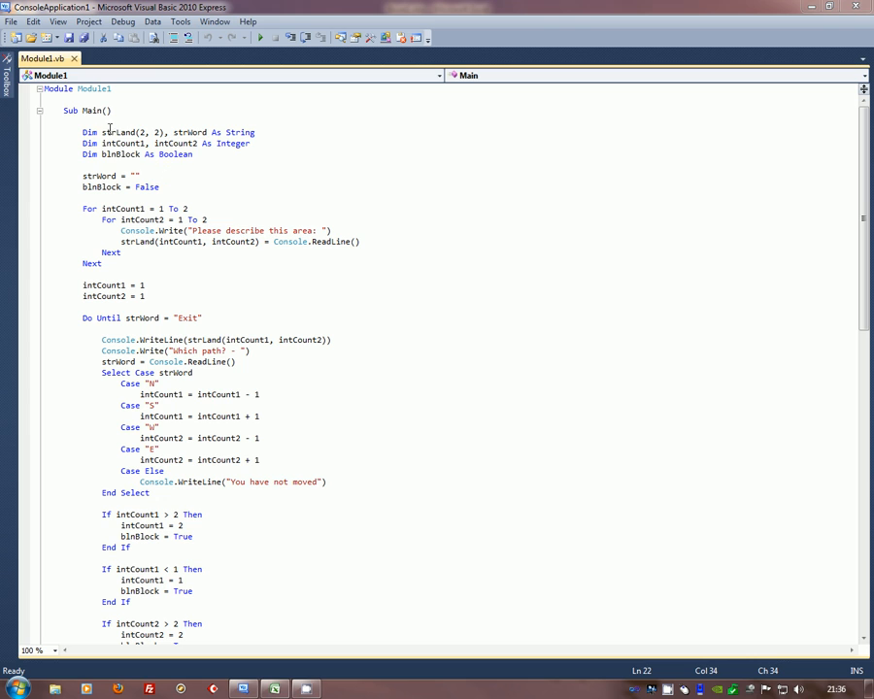
Pick out the strLand declaration, then scroll down to the Select Case direction cases.
double_click(116, 132)
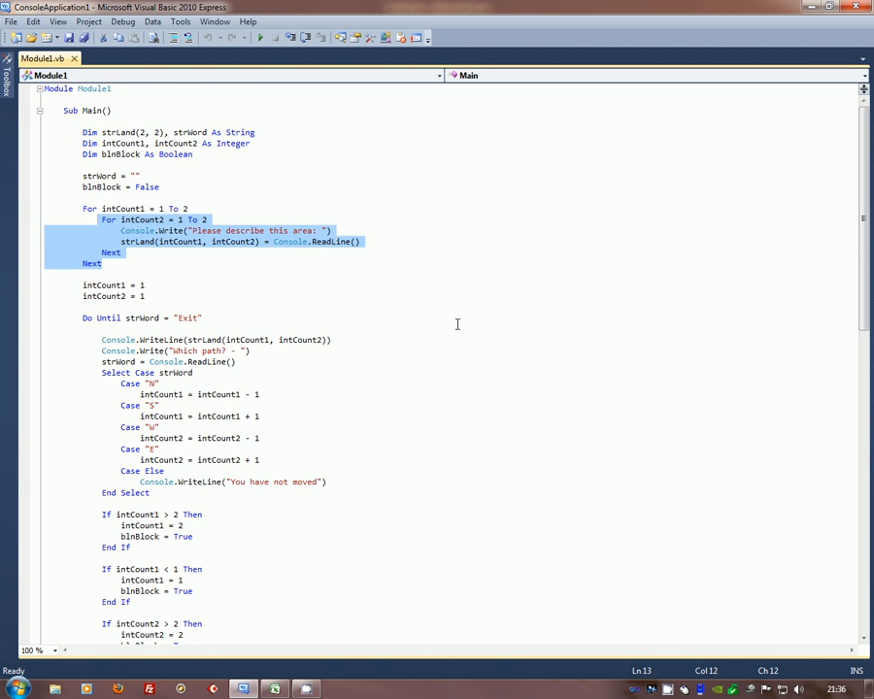
scroll(down, 3)
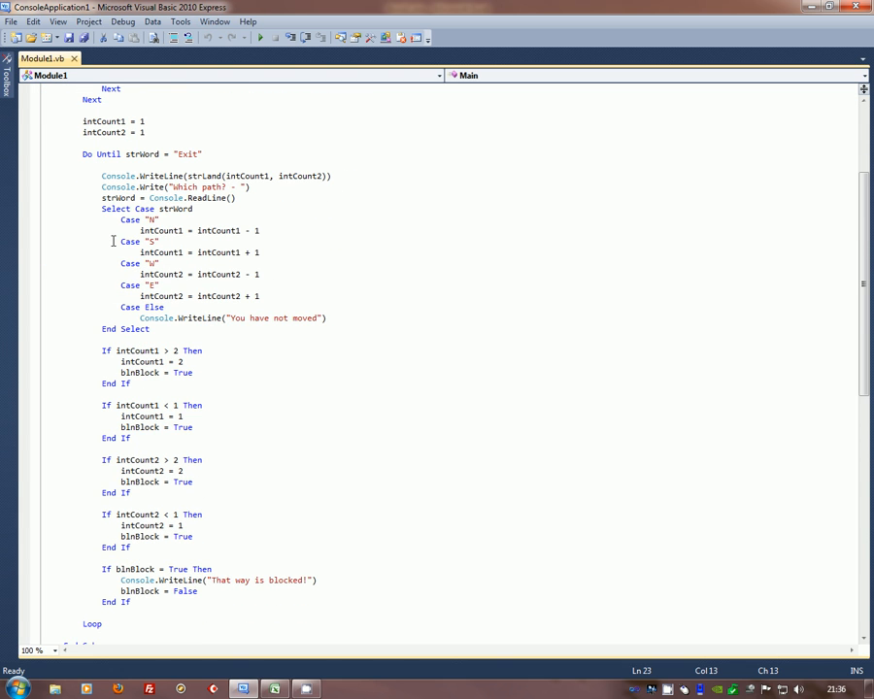